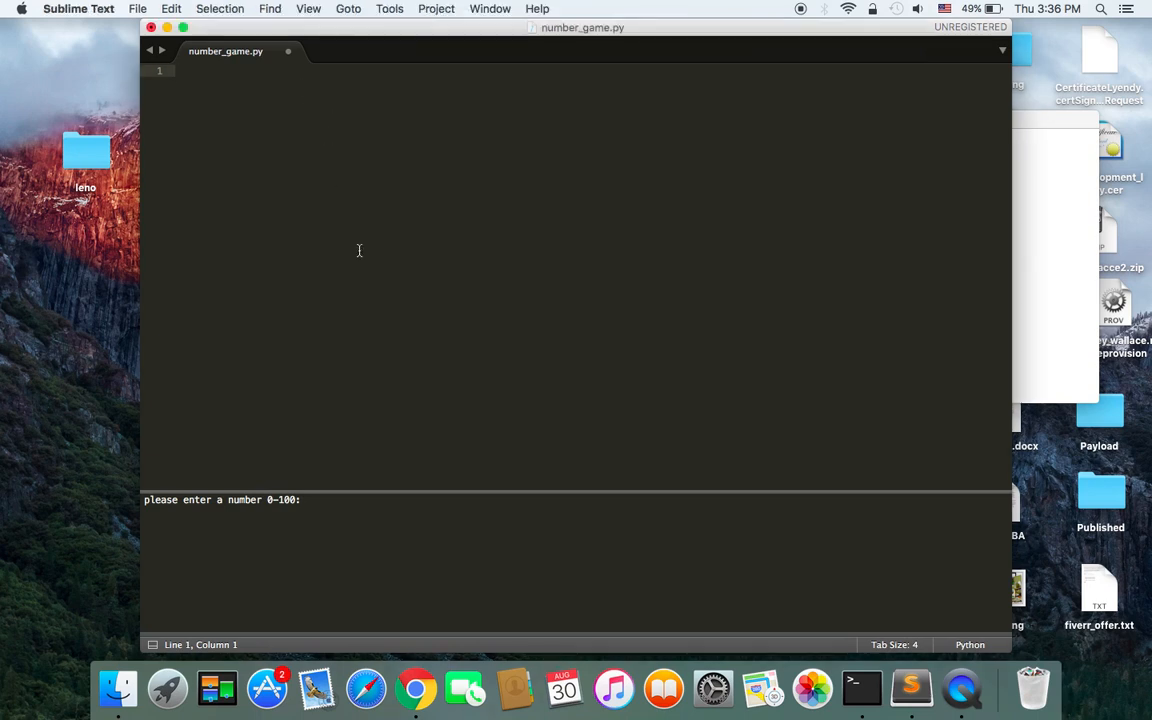
pyautogui.moveTo(382, 336)
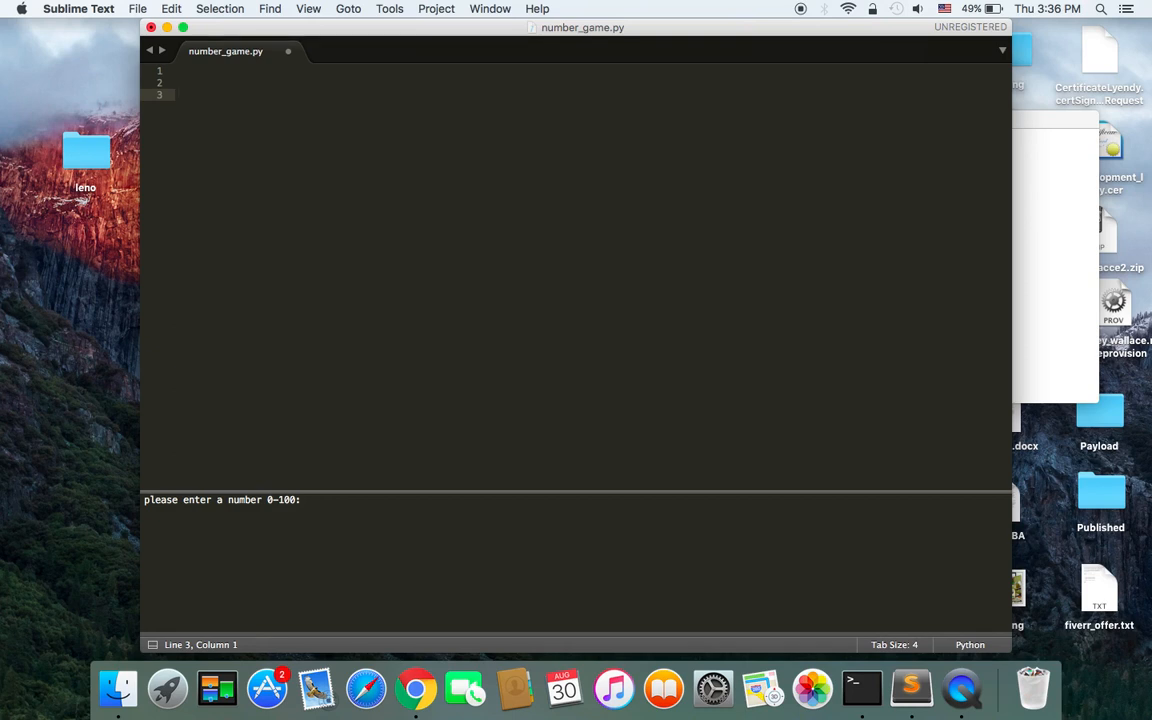
# - Write your_number = int(input("Please enter a number 0-100: ")) as the guess line
pyautogui.write('y')
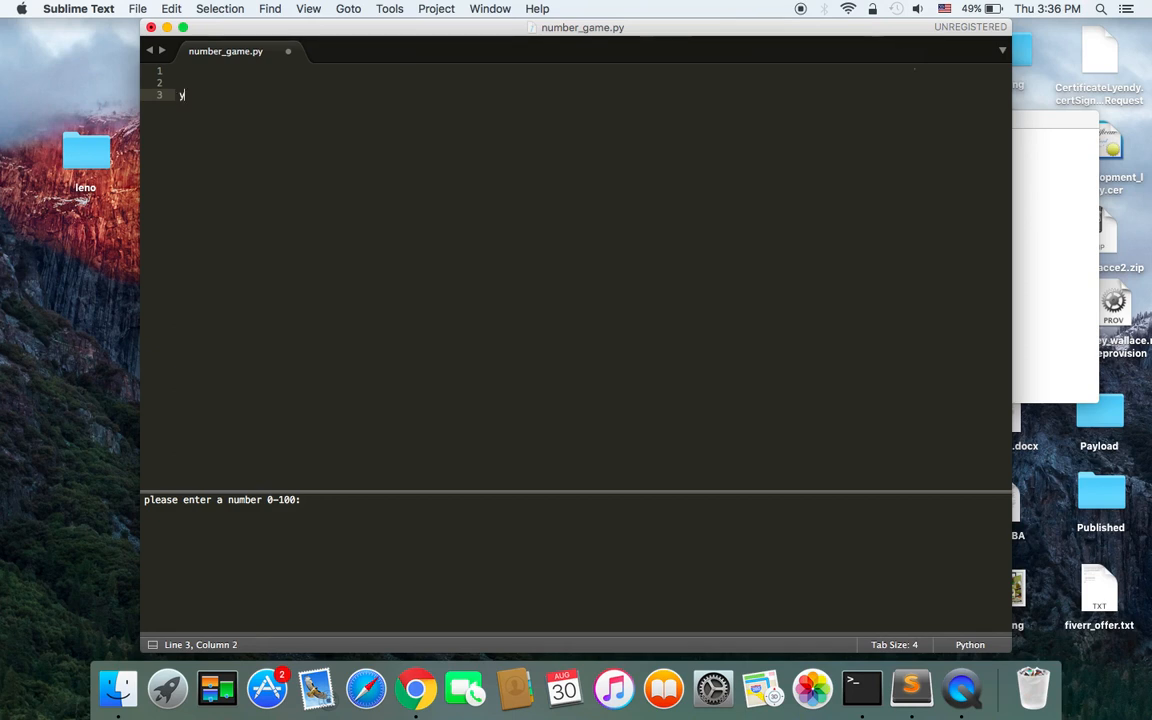
pyautogui.write('our')
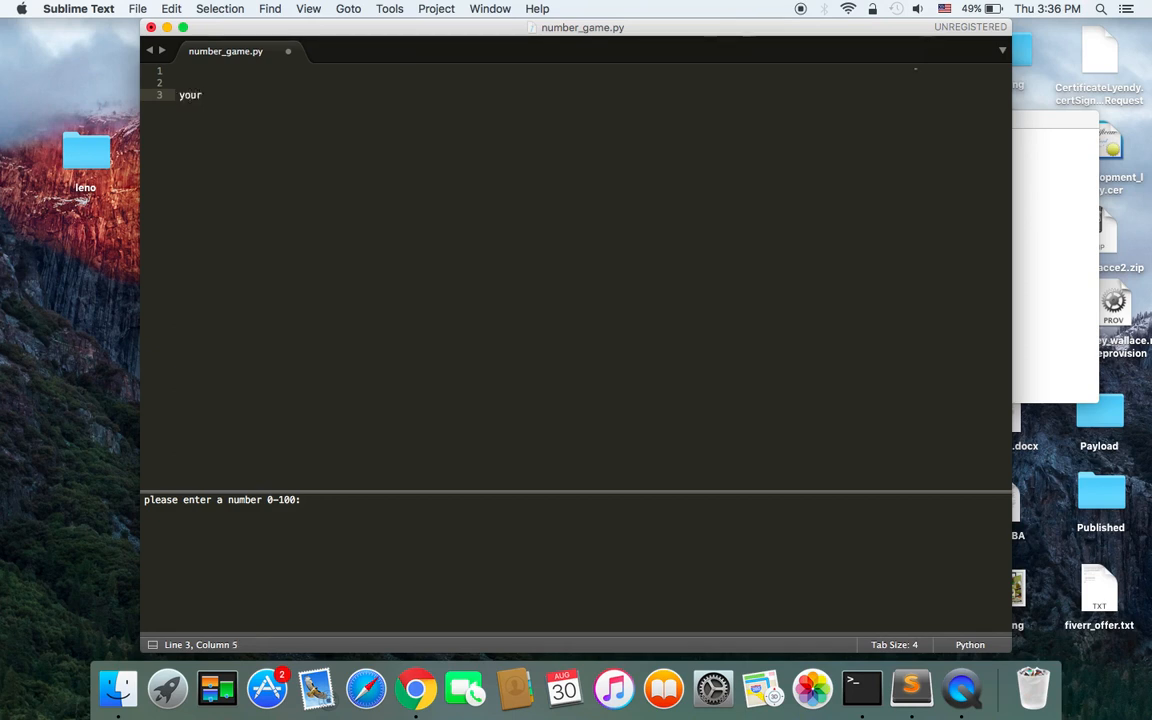
pyautogui.write('_number')
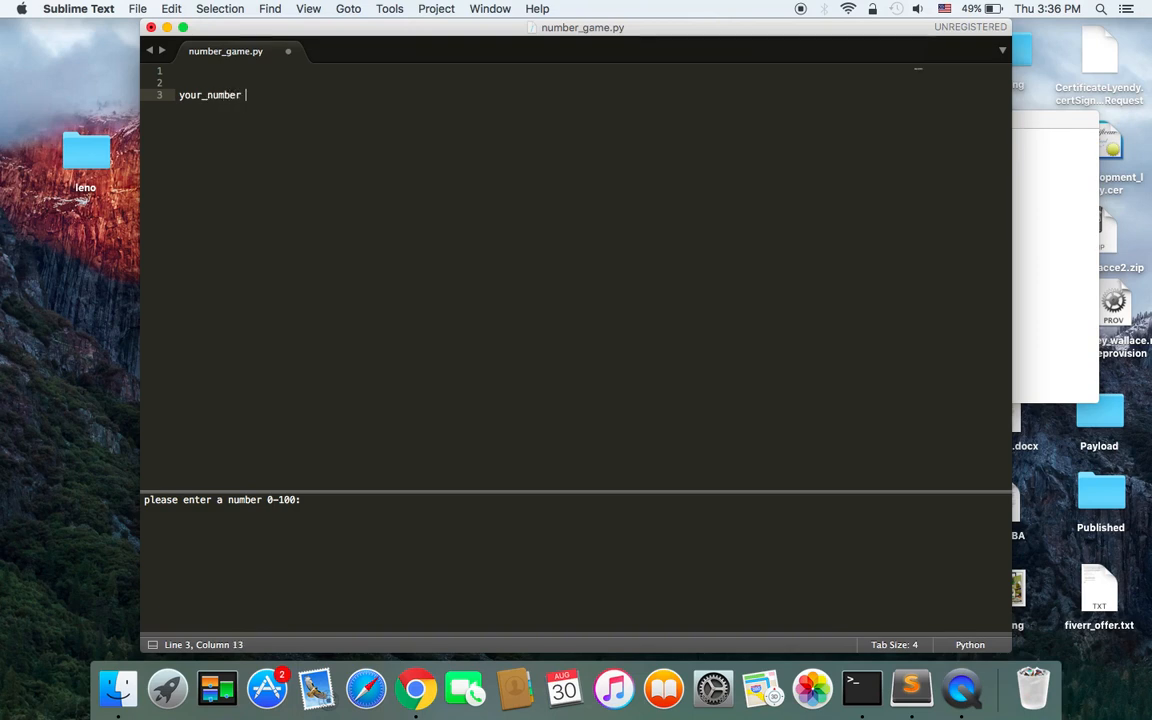
pyautogui.write('= input')
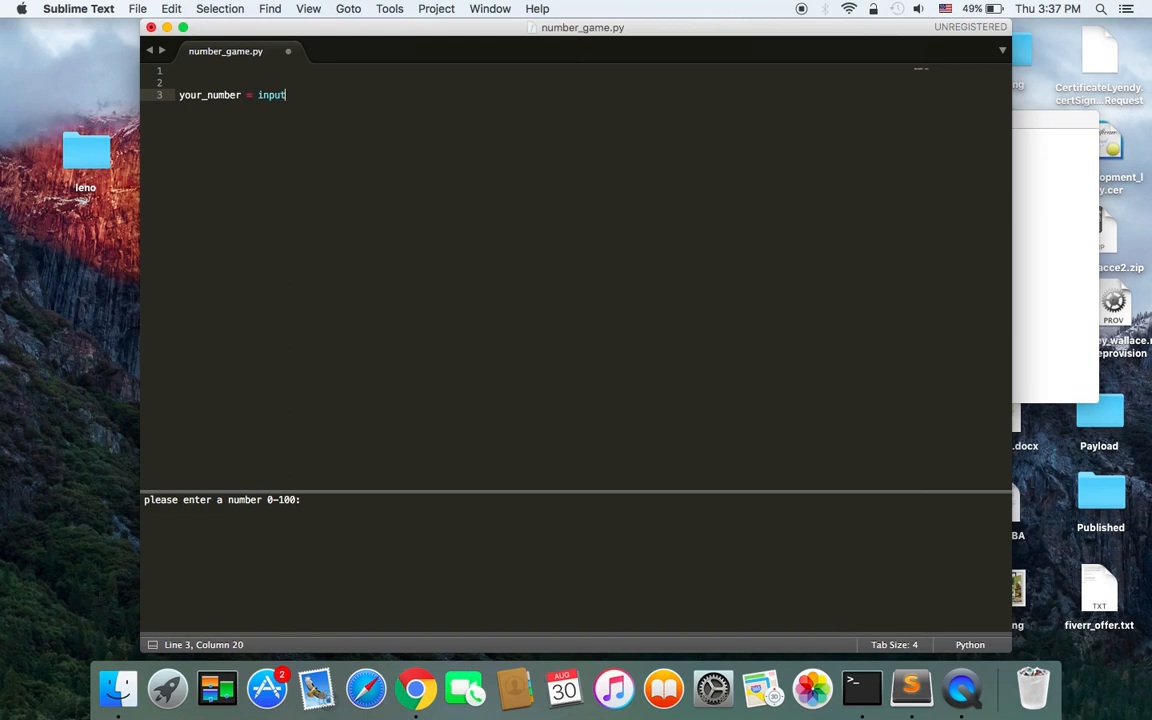
pyautogui.write('("")')
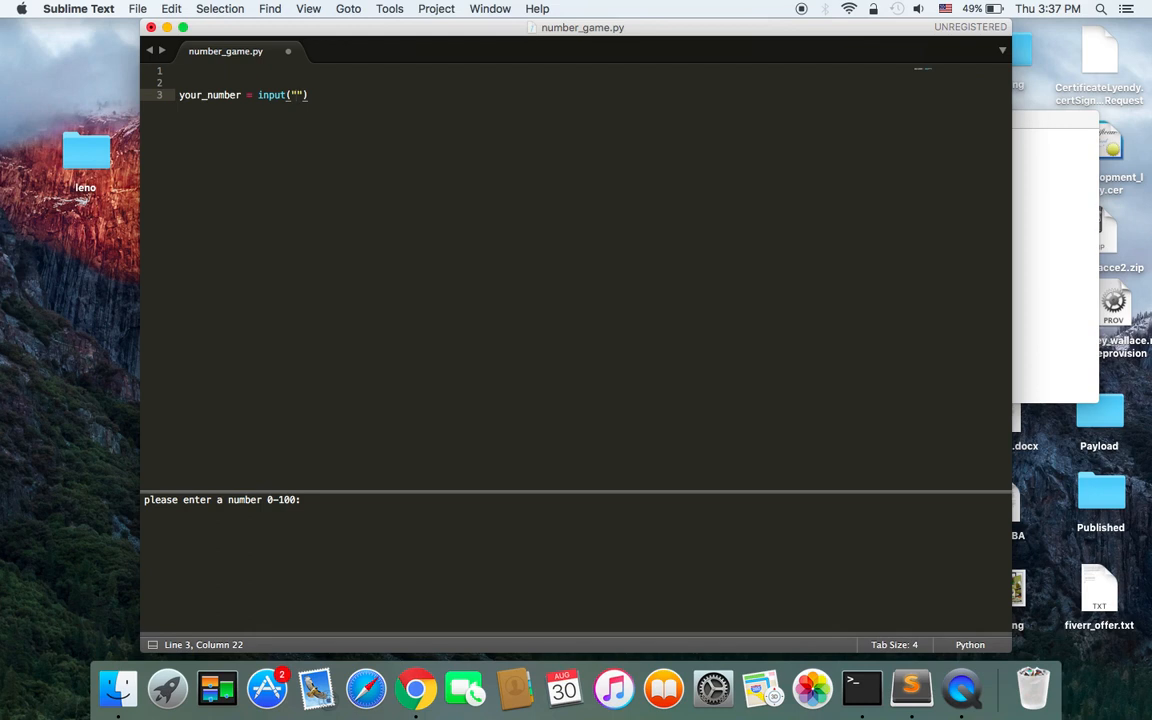
pyautogui.write('Please')
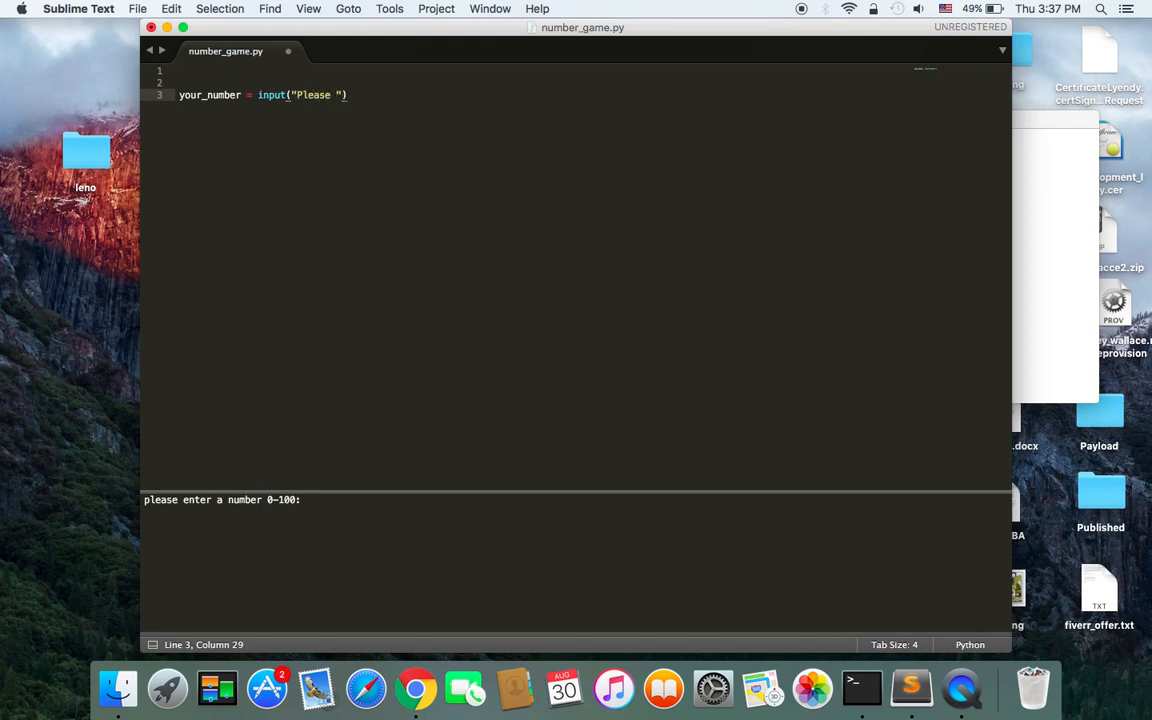
pyautogui.write('insert')
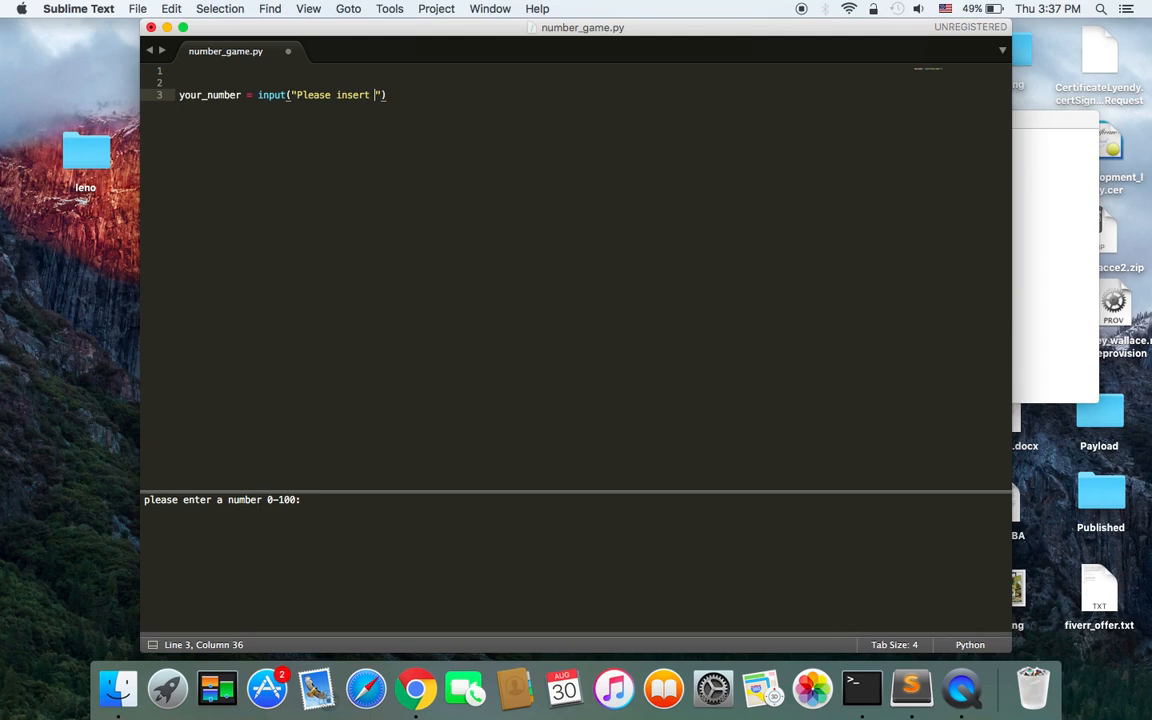
pyautogui.press('backspace')
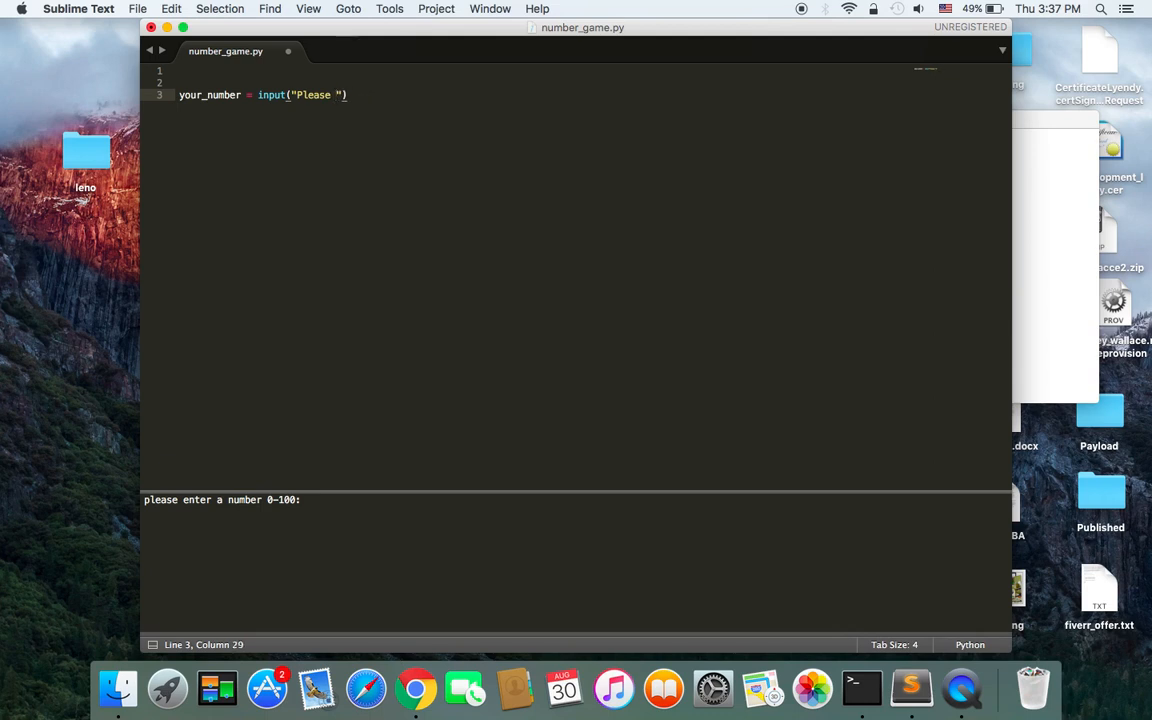
pyautogui.write('enter a number')
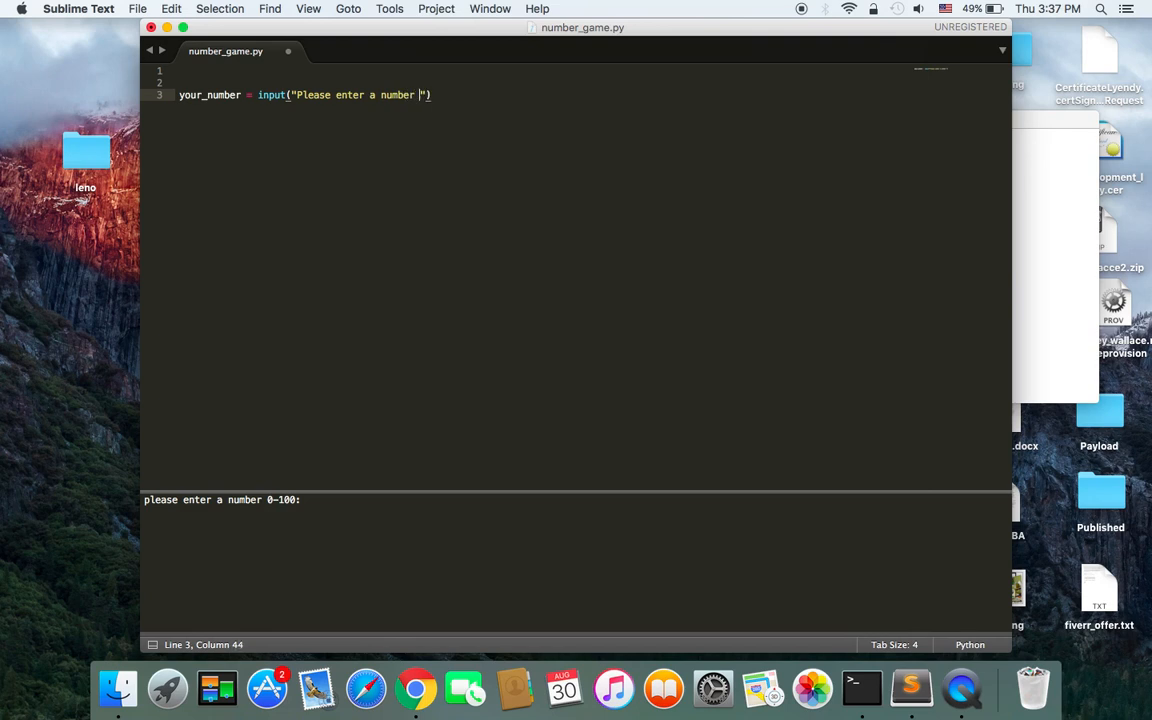
pyautogui.write('0-100')
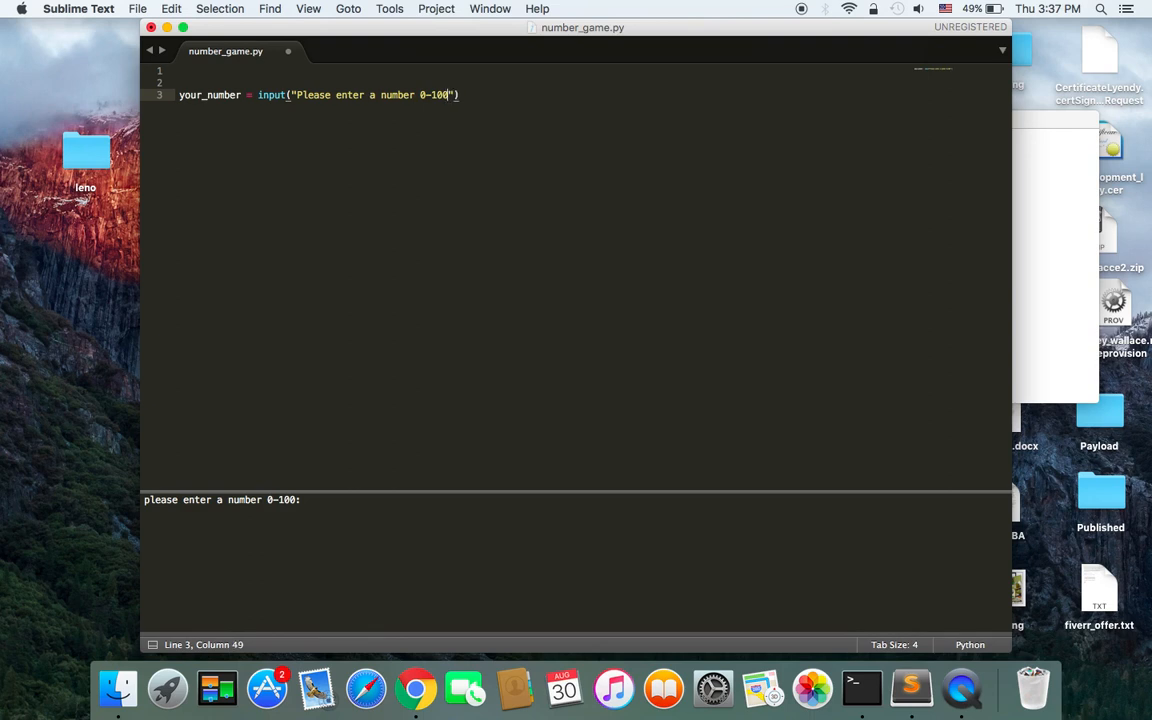
pyautogui.write(': "')
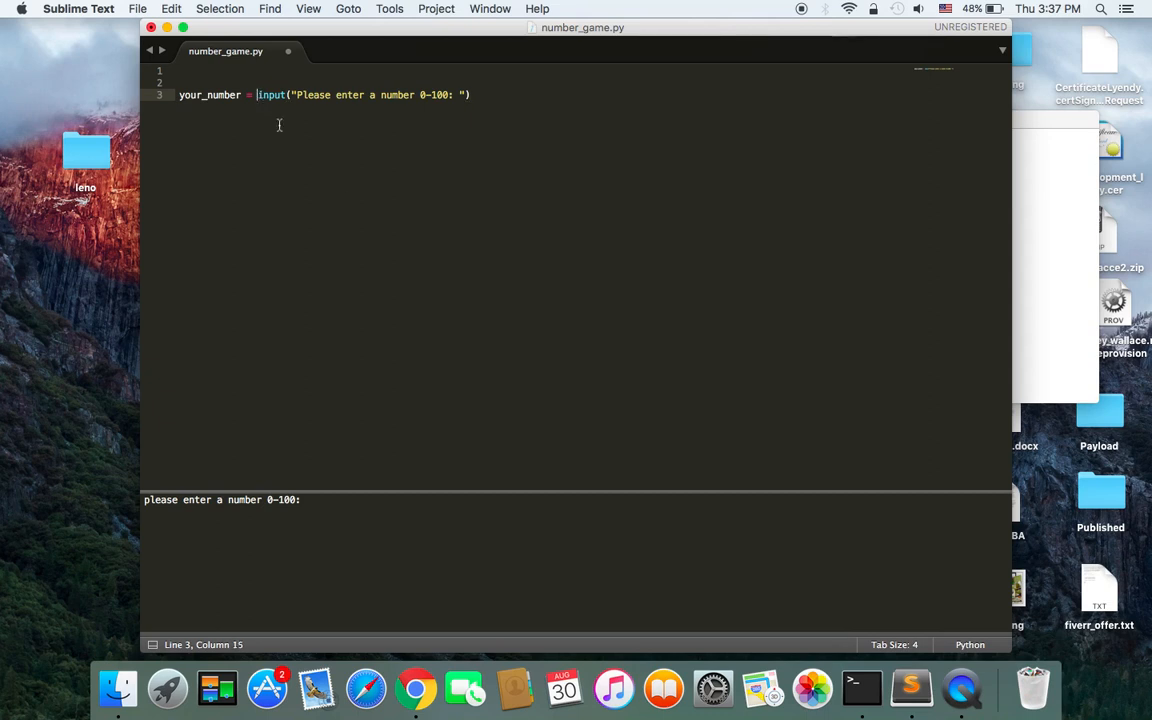
pyautogui.write('int(')
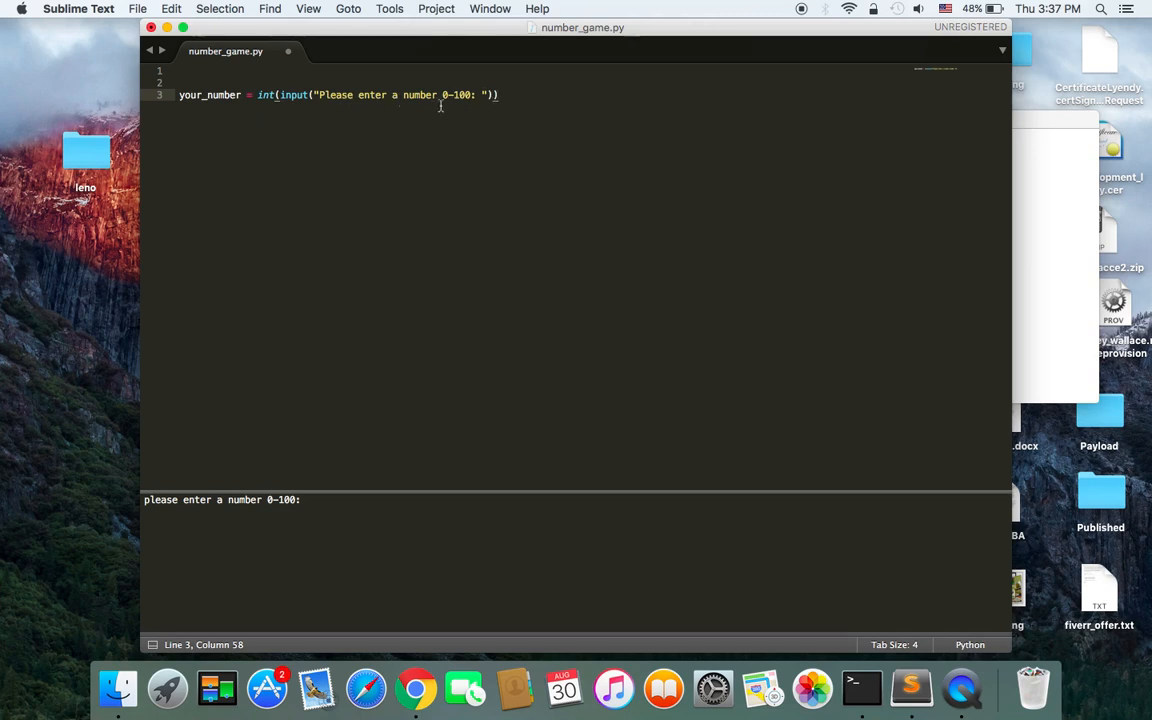
pyautogui.moveTo(252, 96)
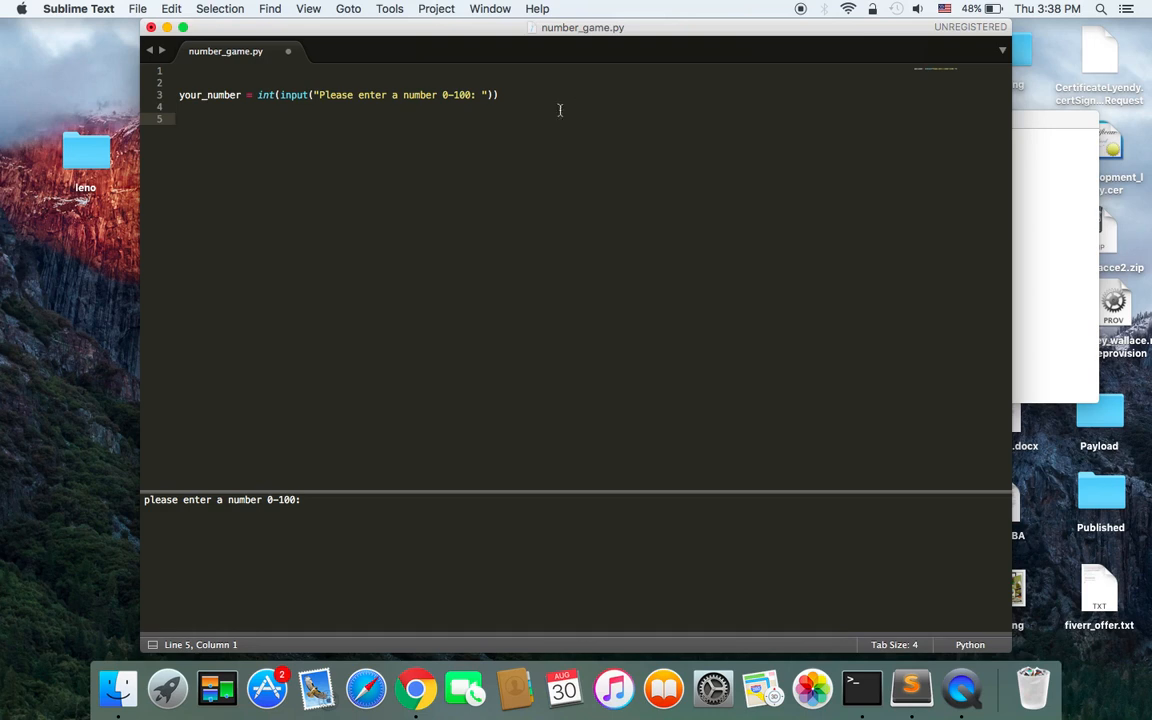
pyautogui.moveTo(248, 132)
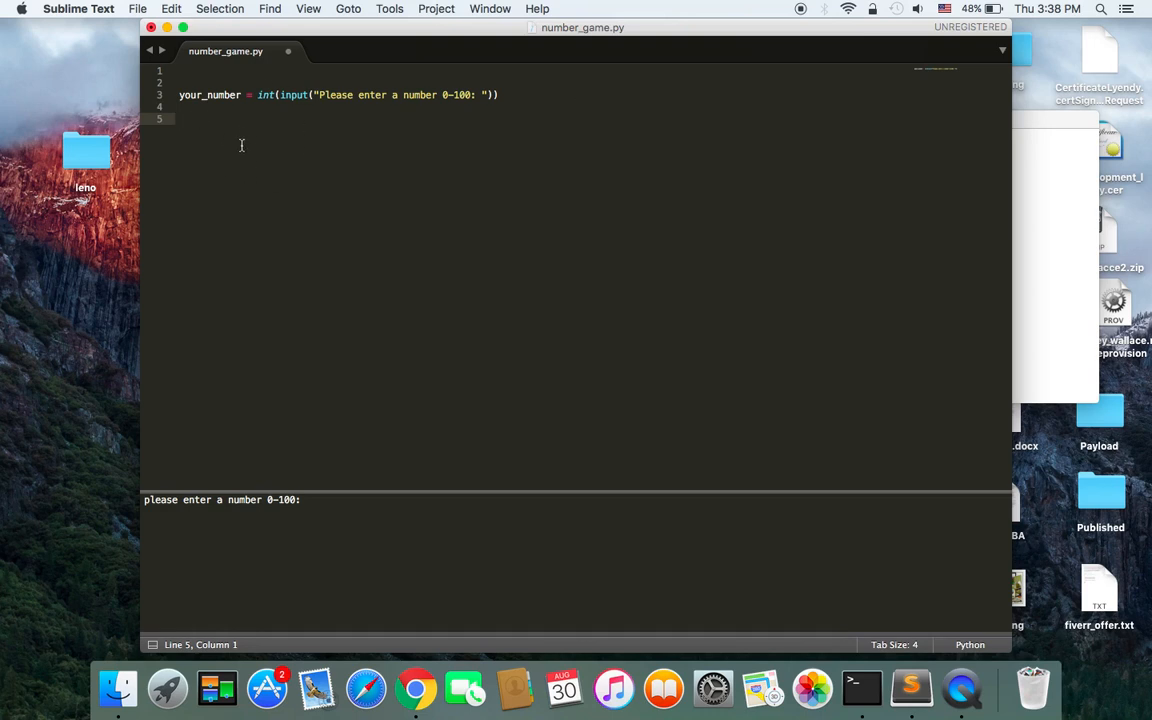
pyautogui.moveTo(210, 124)
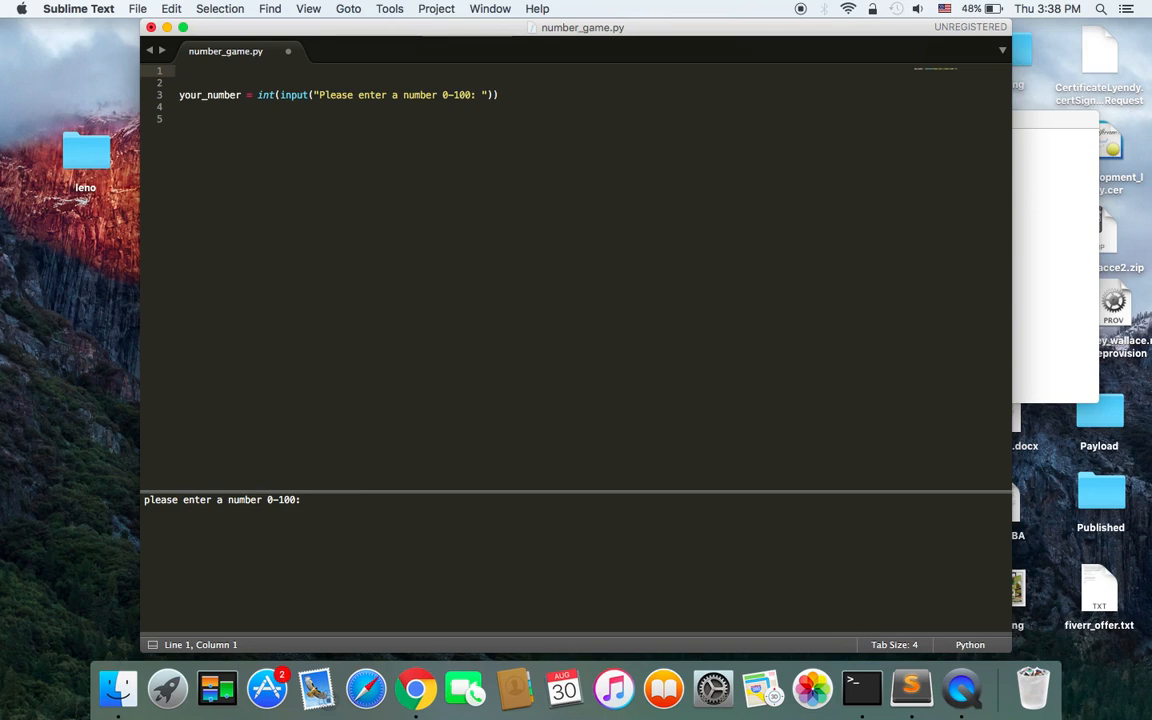
# - Add from random import * as the script's first line
pyautogui.write('i')
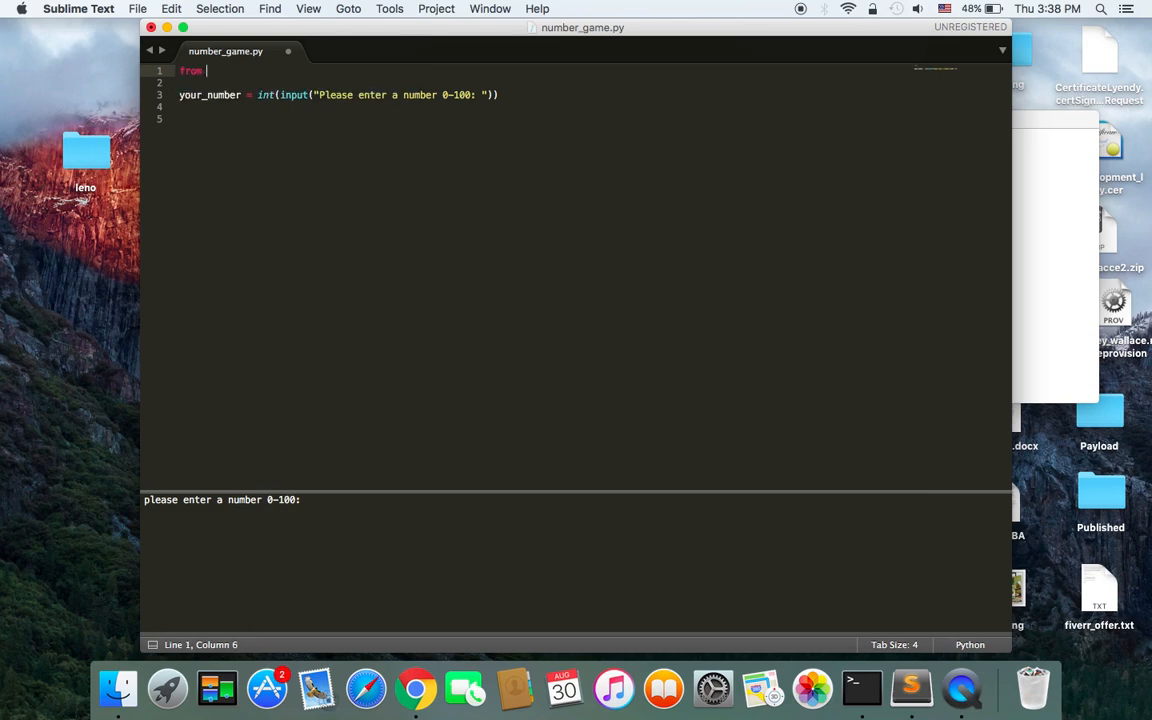
pyautogui.write('ran')
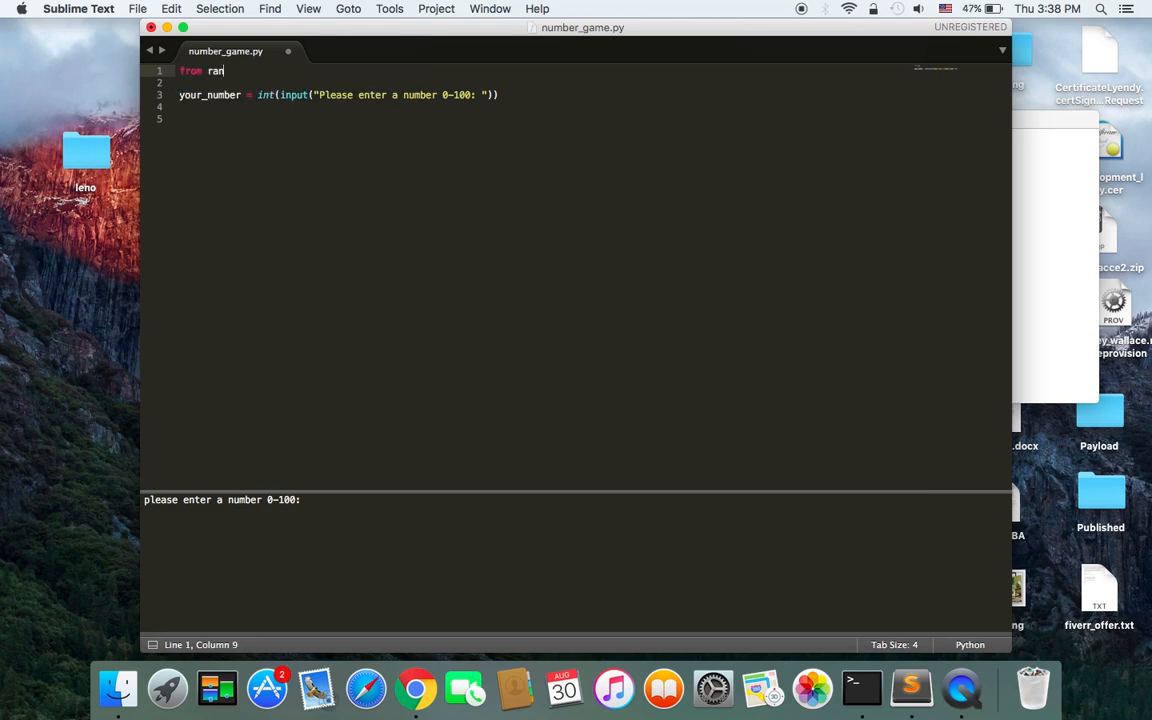
pyautogui.write('d')
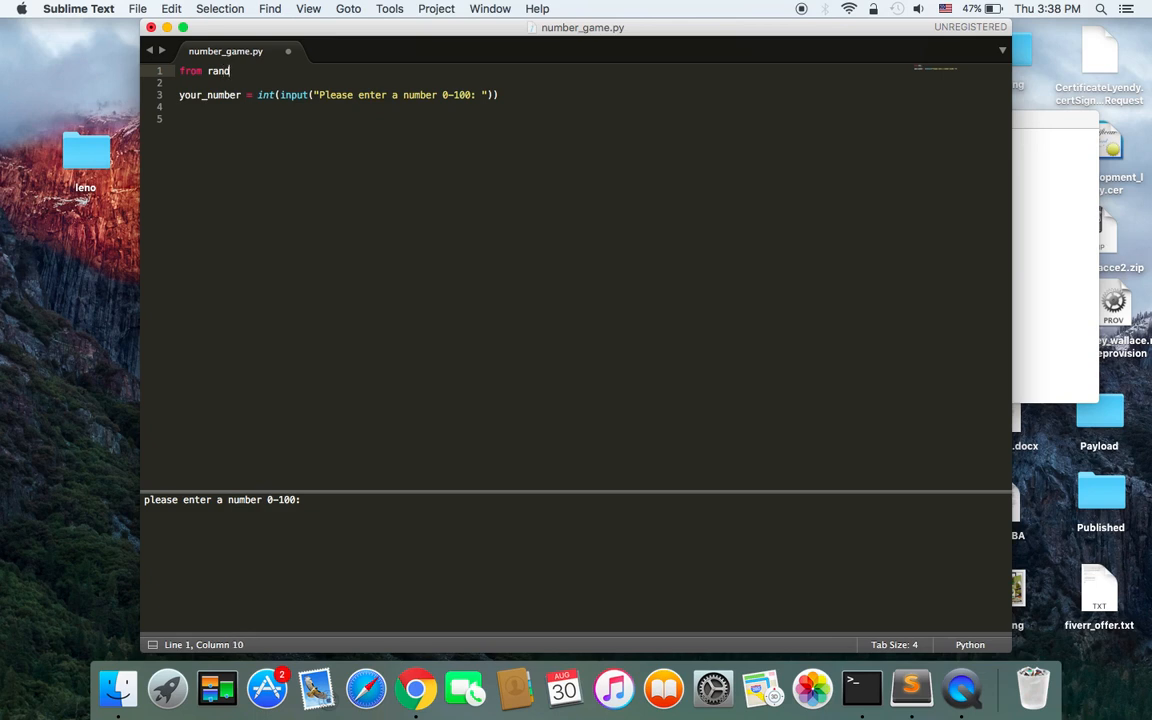
pyautogui.write('om')
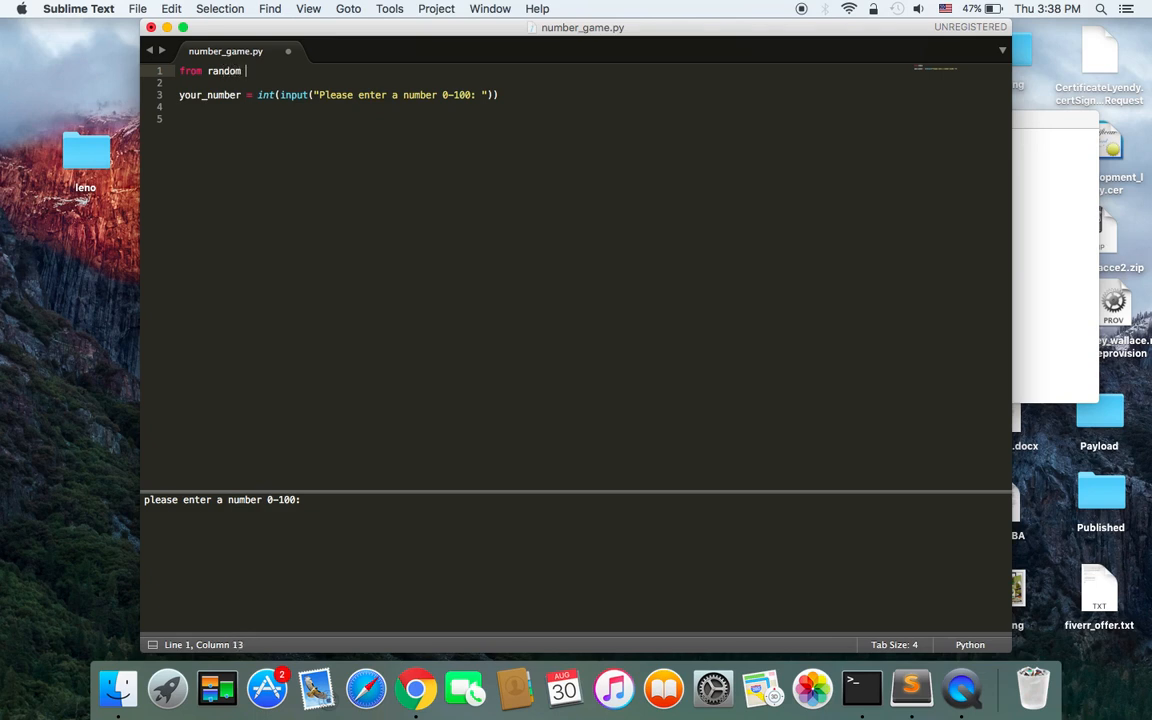
pyautogui.write('import')
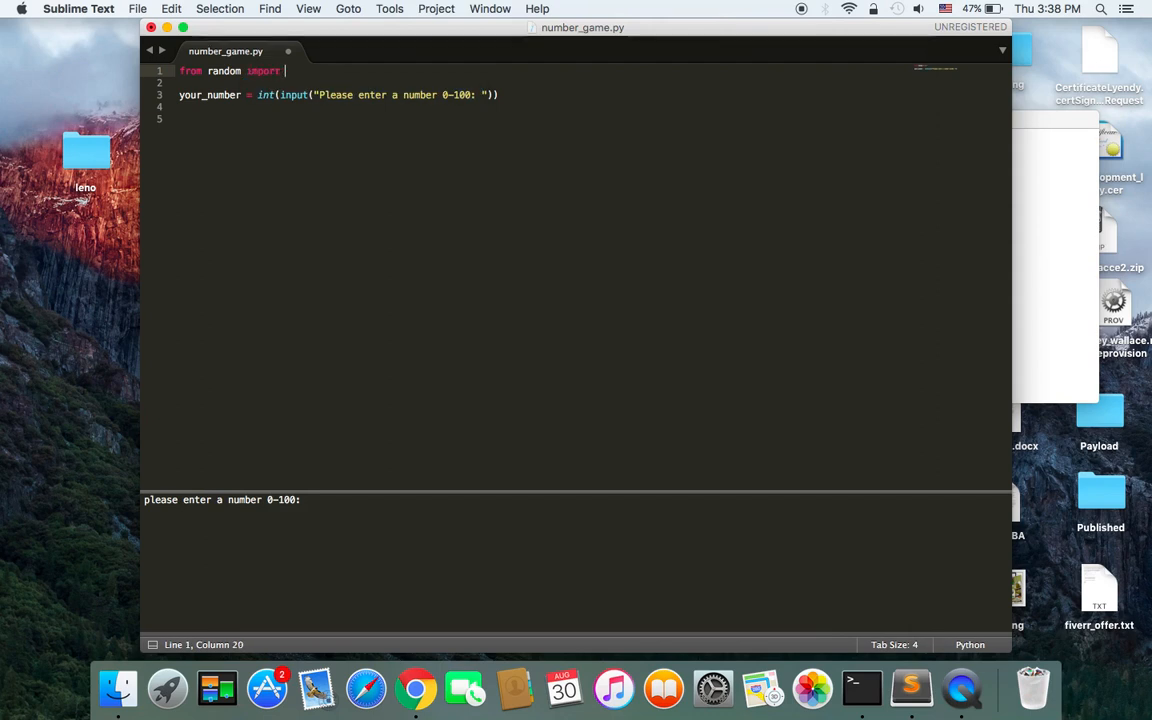
pyautogui.write('r')
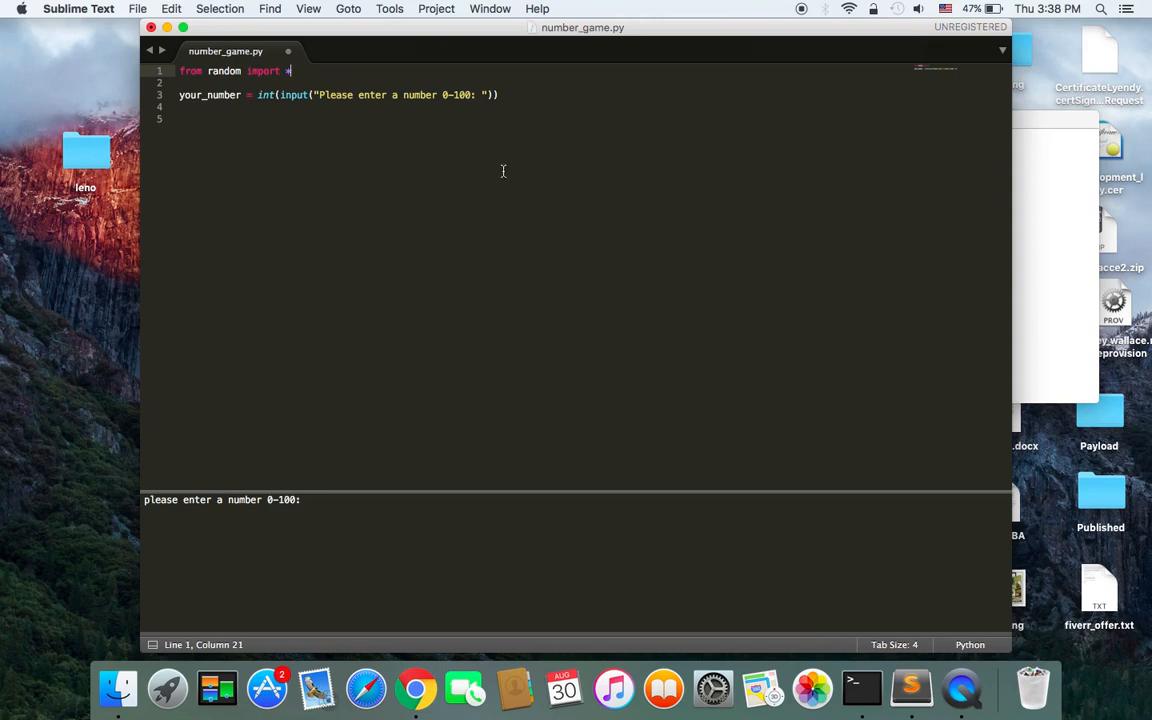
pyautogui.doubleClick(224, 72)
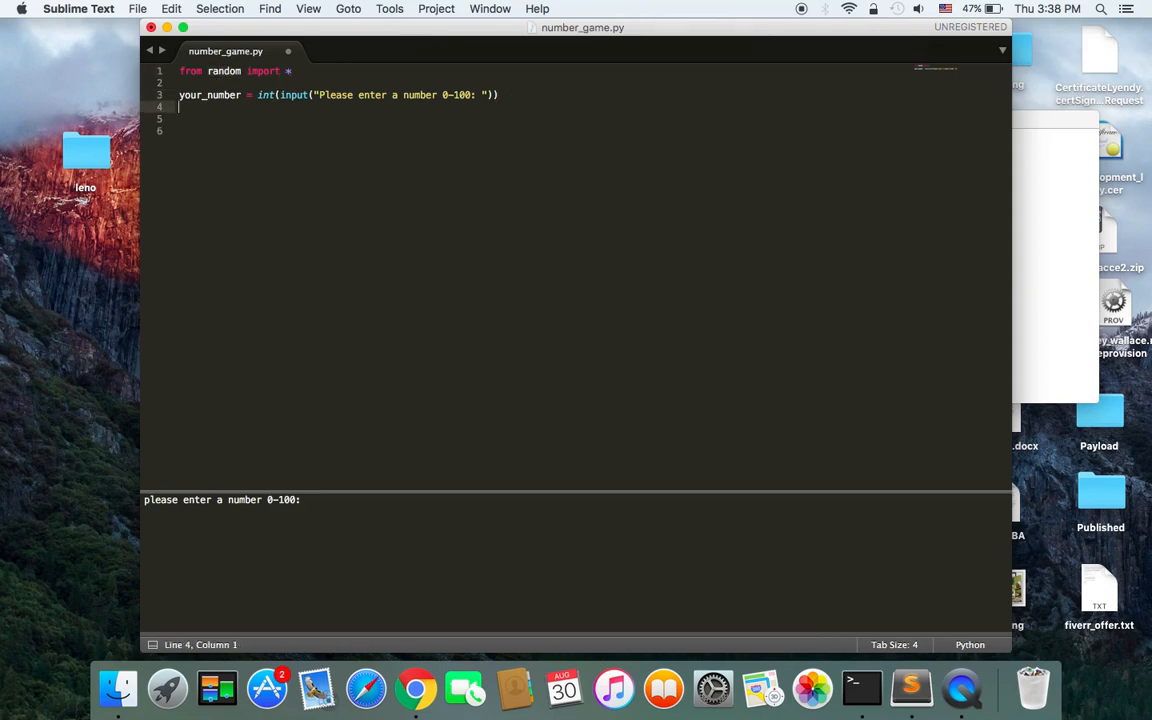
# - Start a new statement computer_number = below the guess input
pyautogui.press('enter')
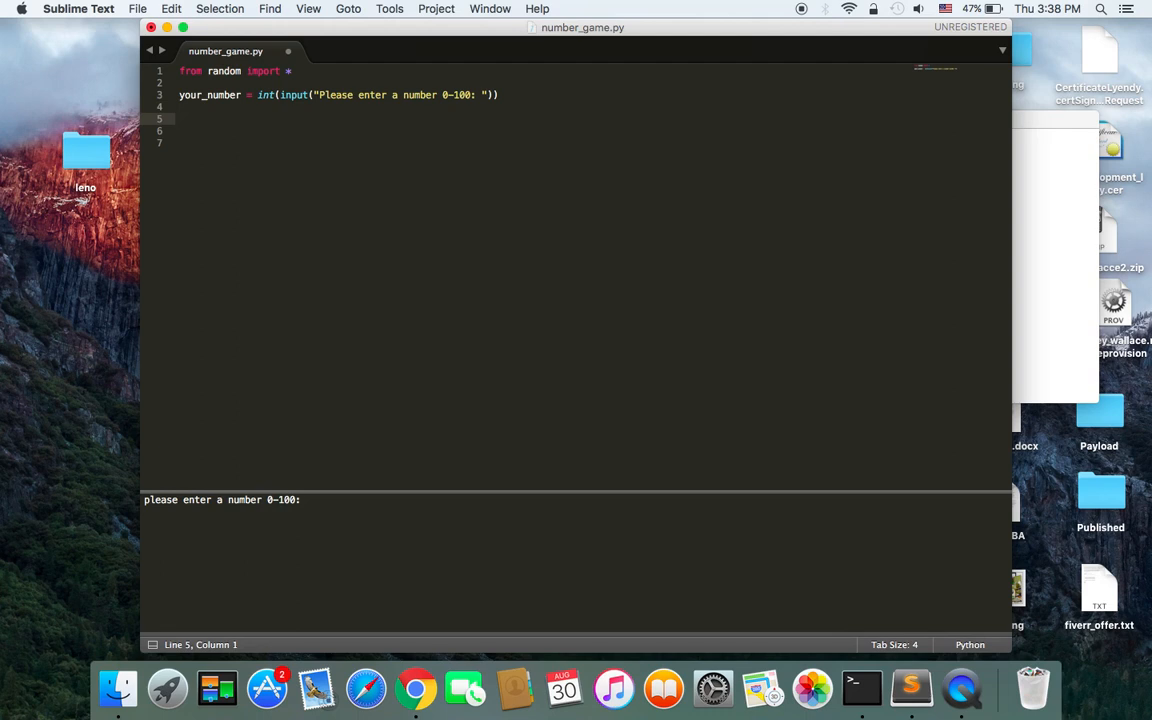
pyautogui.write('con')
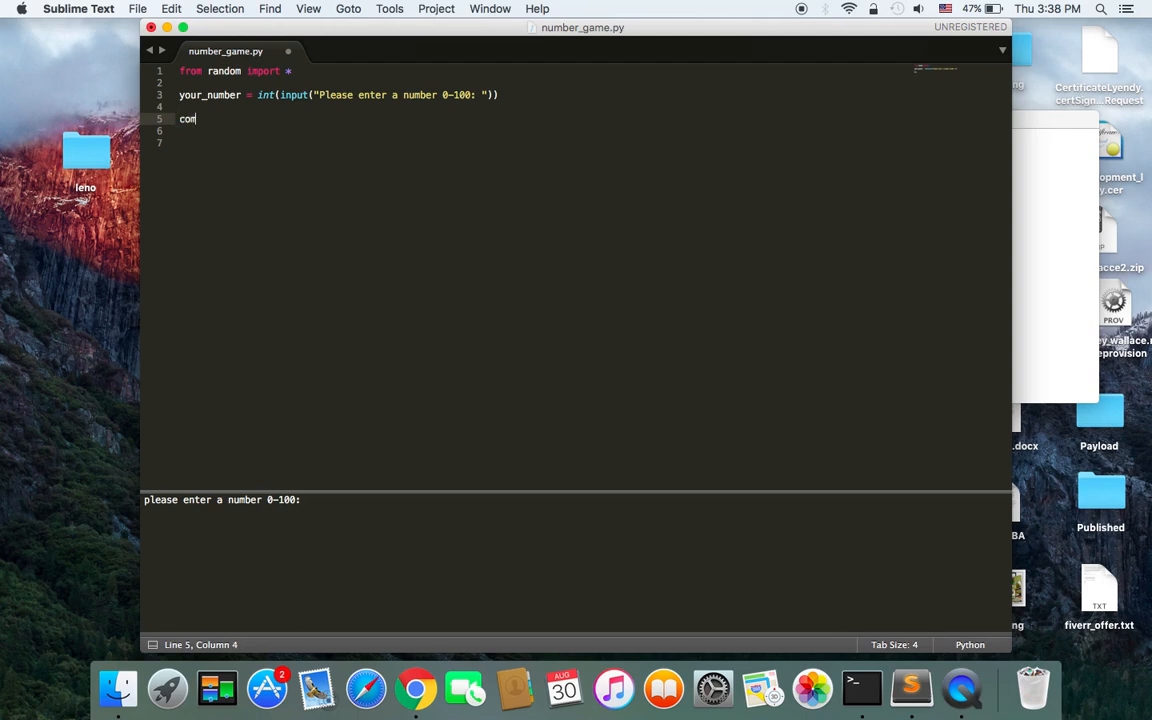
pyautogui.write('puter_')
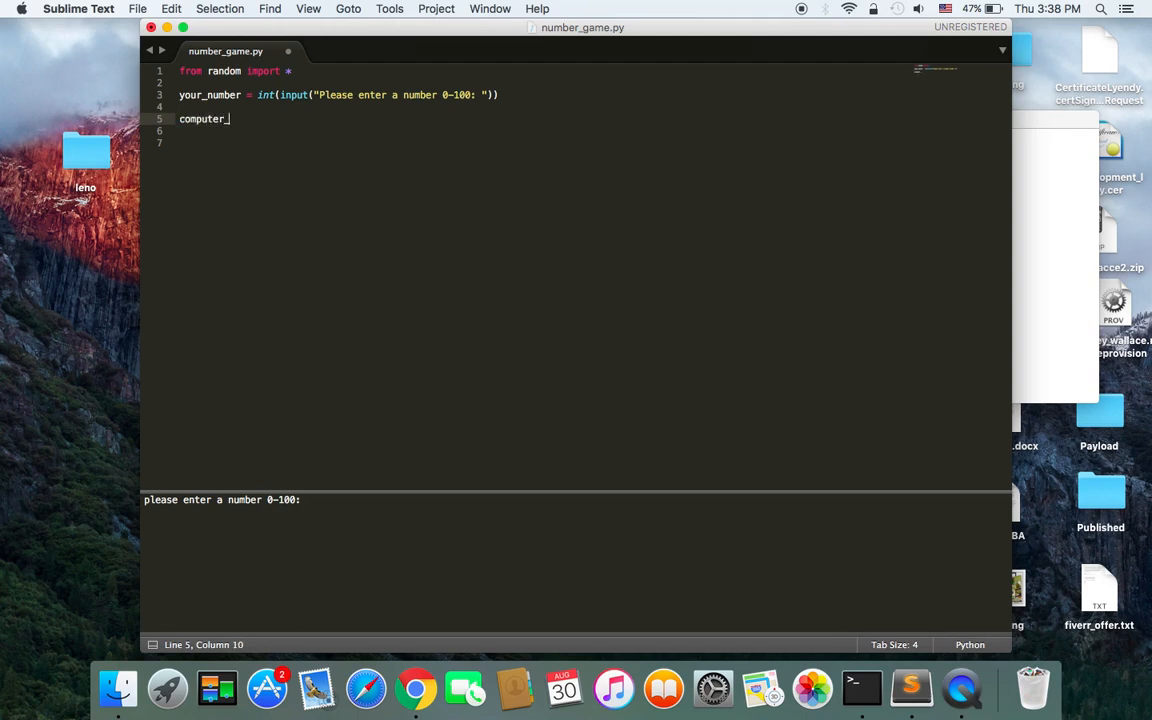
pyautogui.write('_number =')
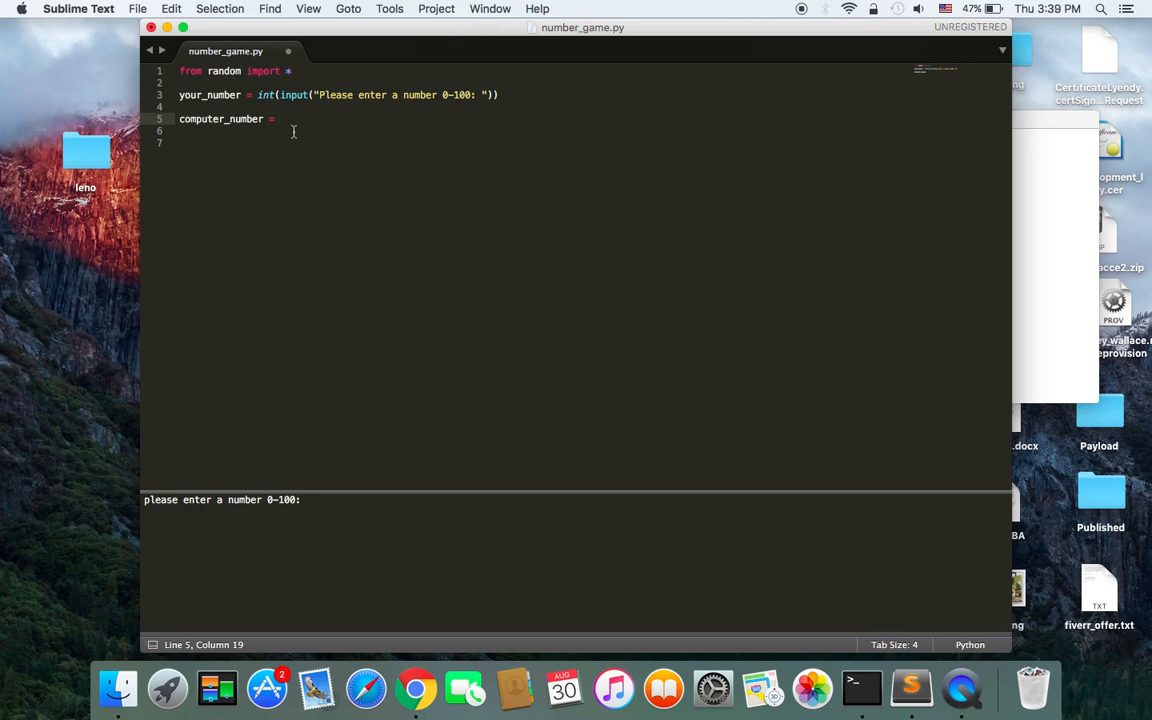
pyautogui.moveTo(308, 156)
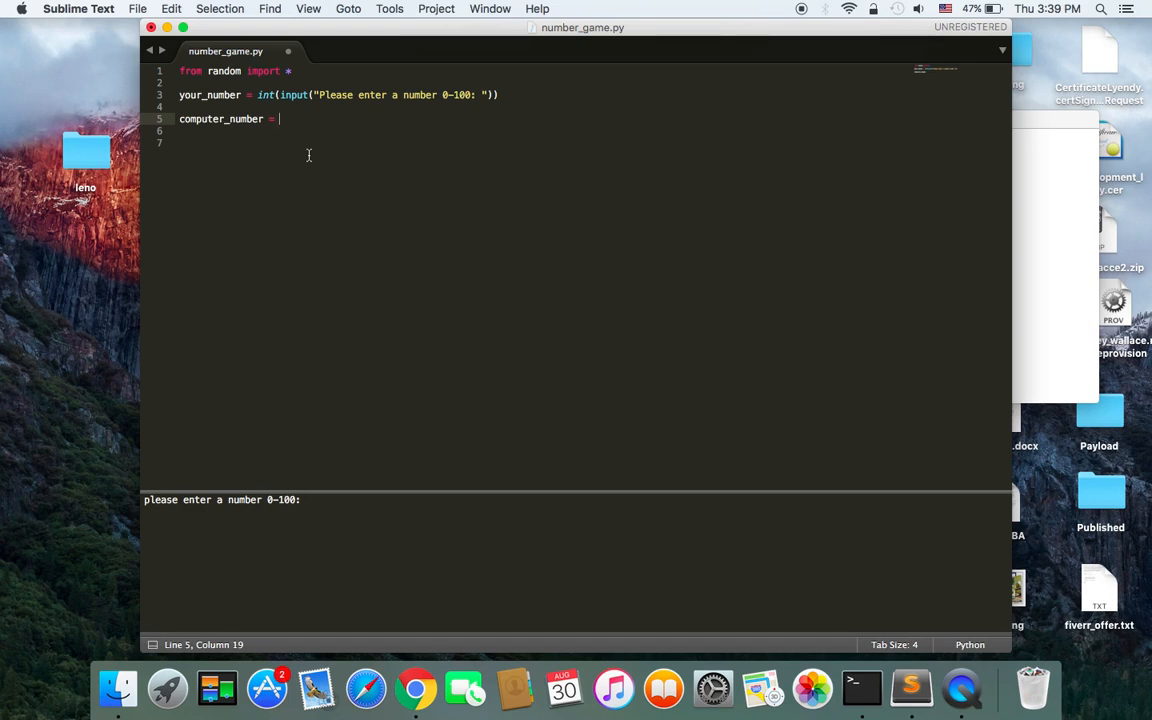
pyautogui.moveTo(326, 144)
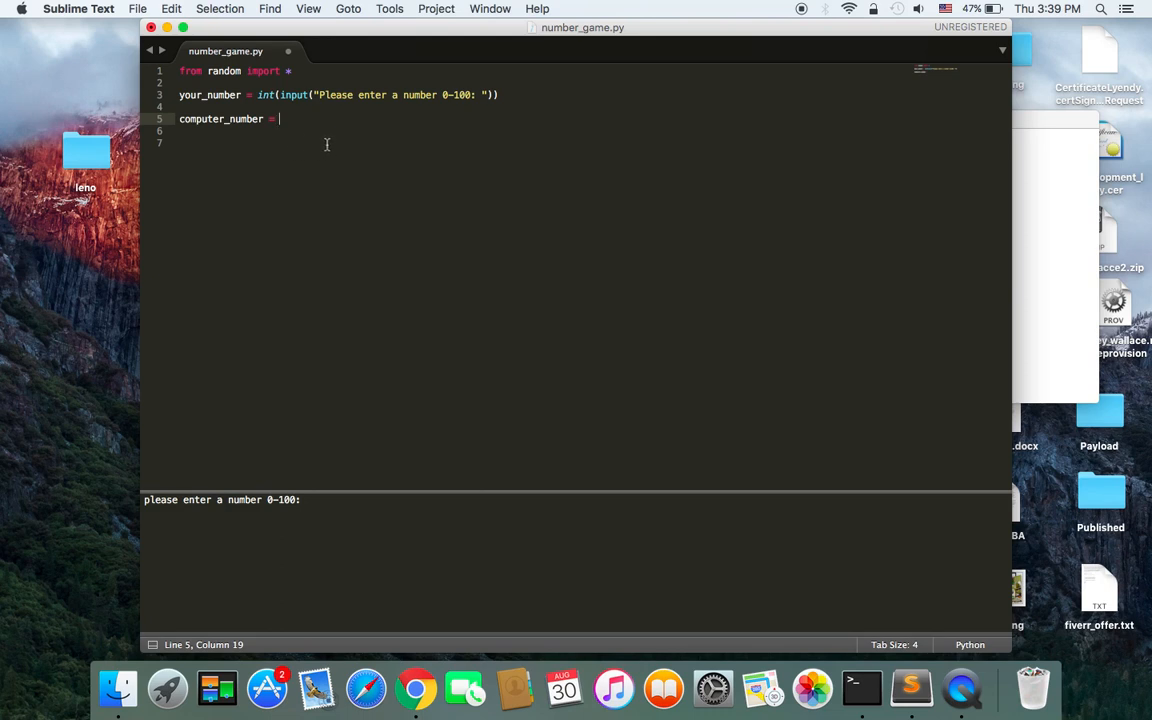
pyautogui.moveTo(322, 140)
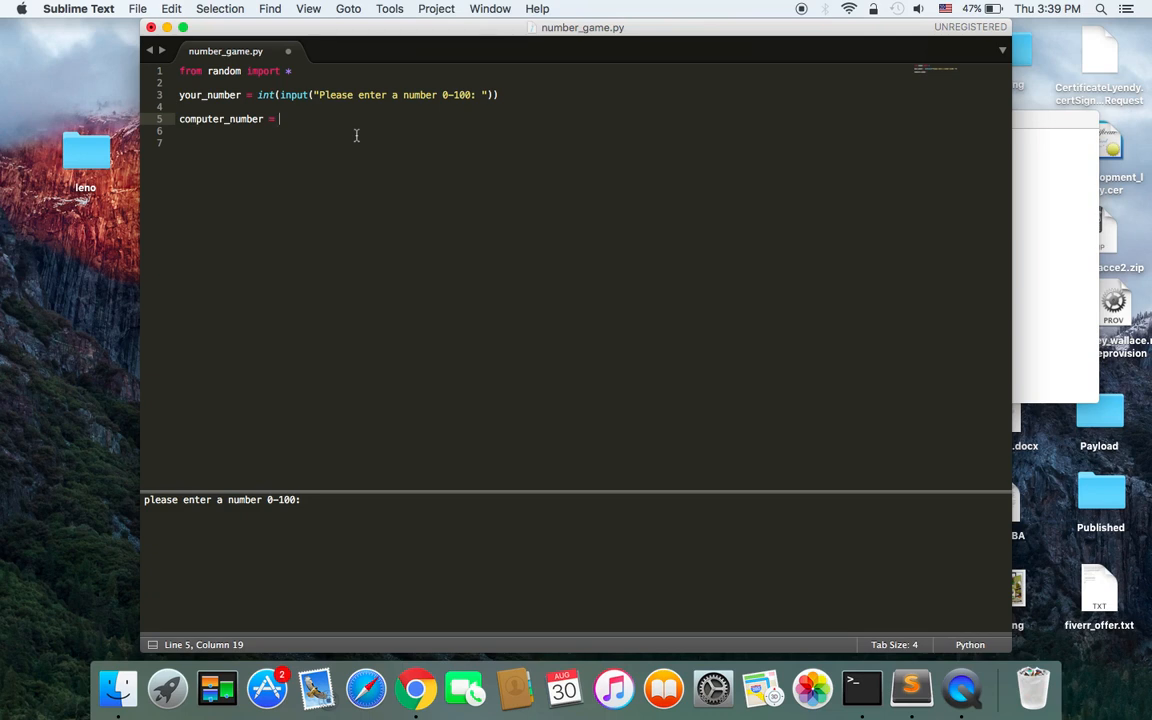
# - Assign computer_number the value randrange(100)
pyautogui.write('ran')
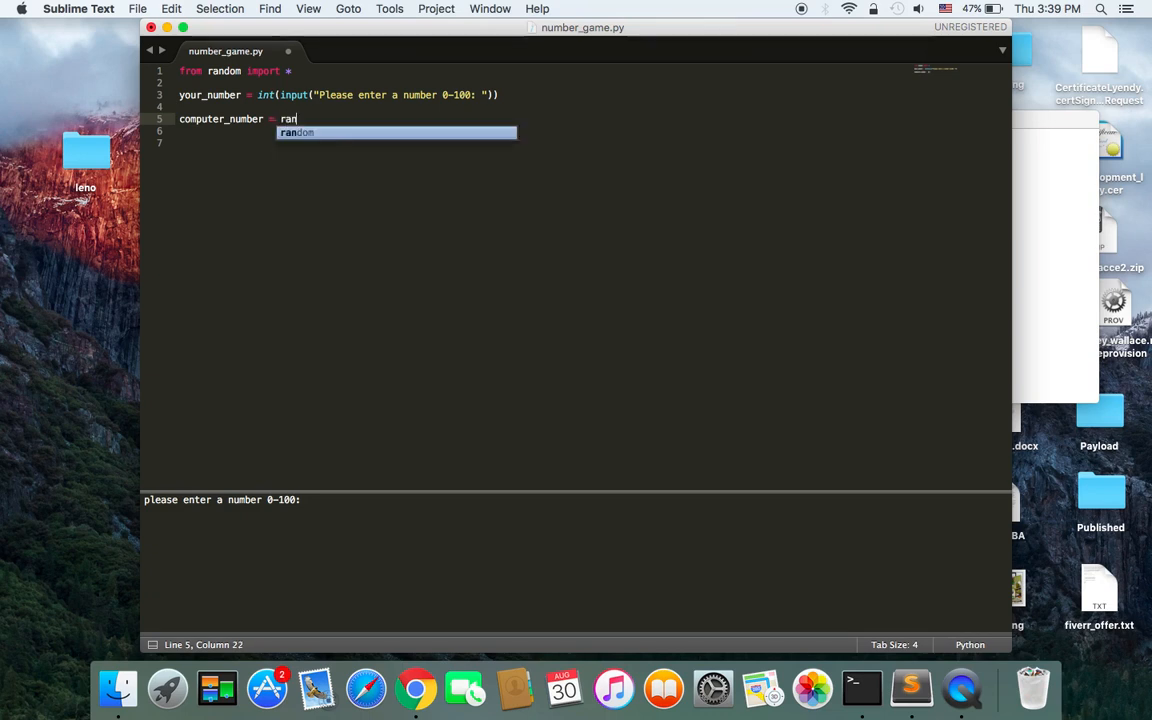
pyautogui.write('drang')
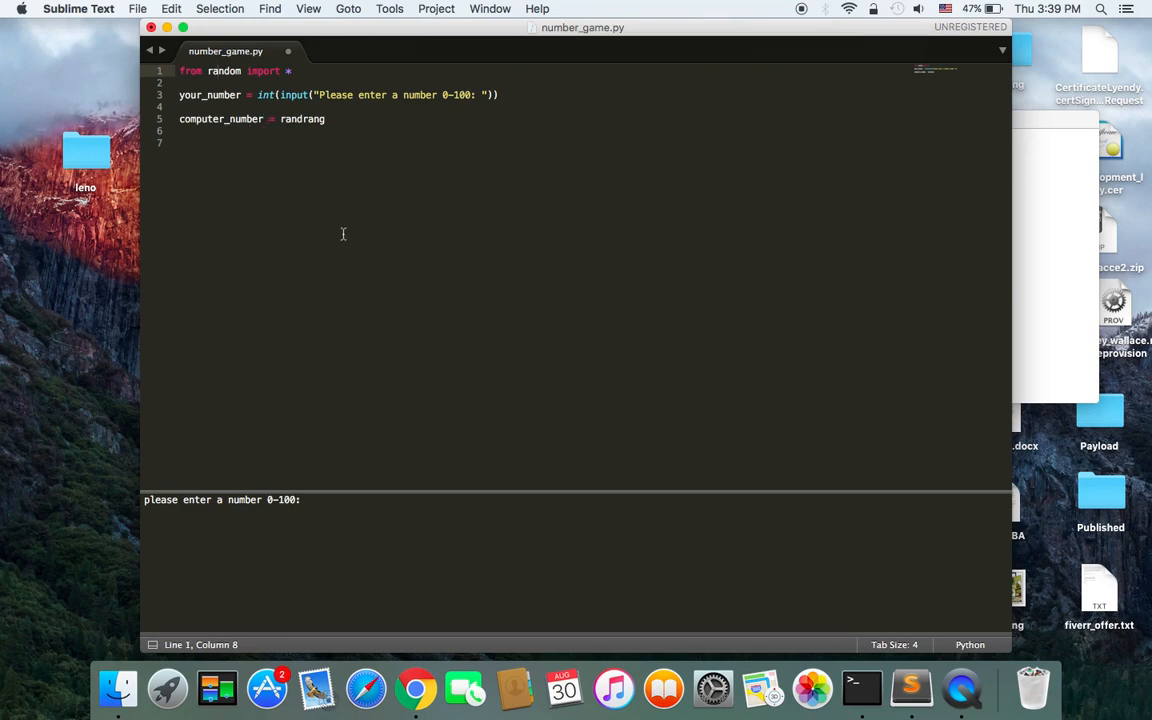
pyautogui.moveTo(360, 60)
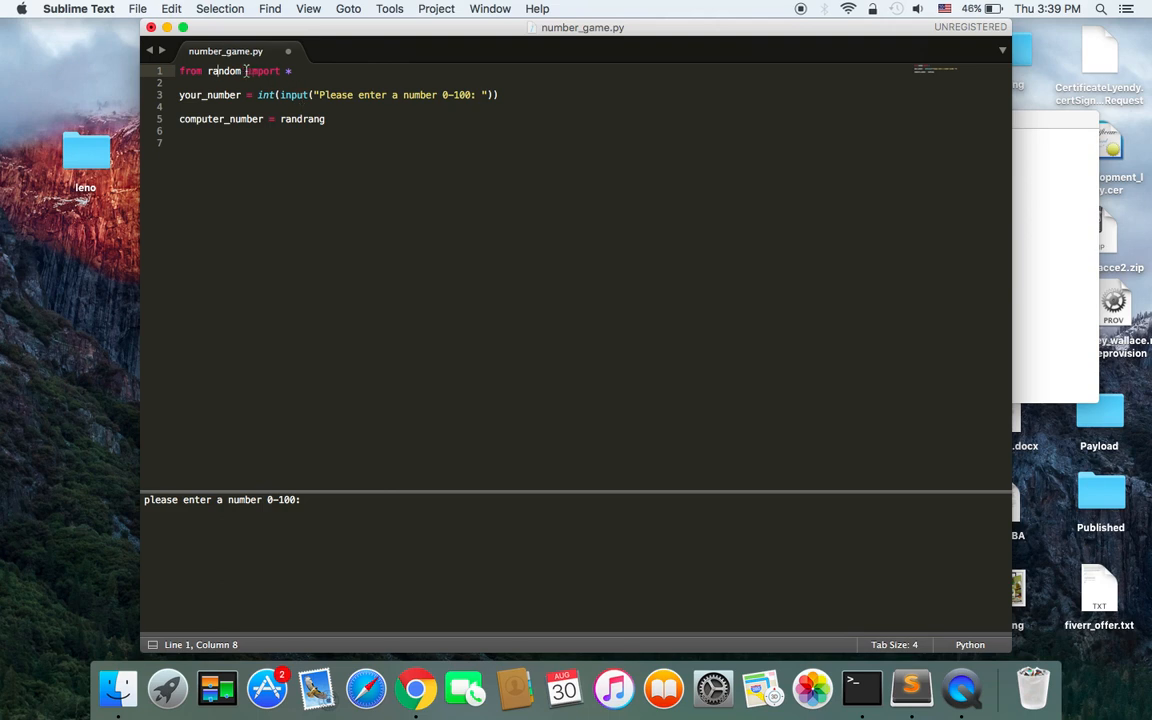
pyautogui.click(326, 120)
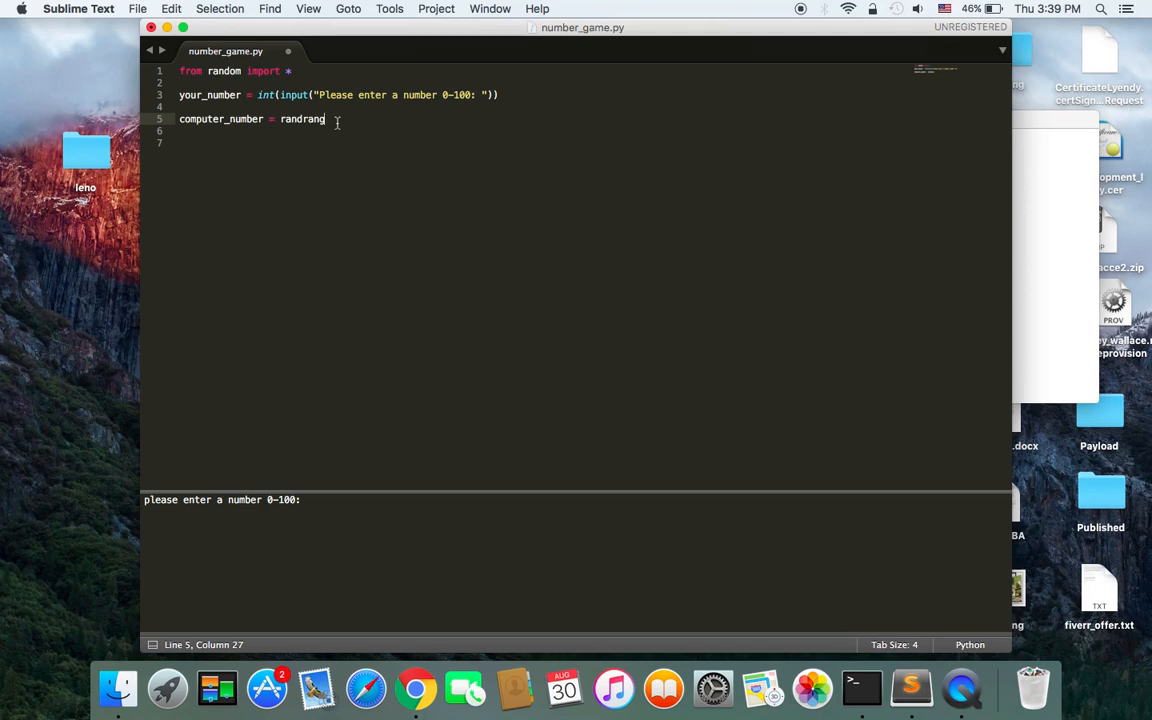
pyautogui.write('e')
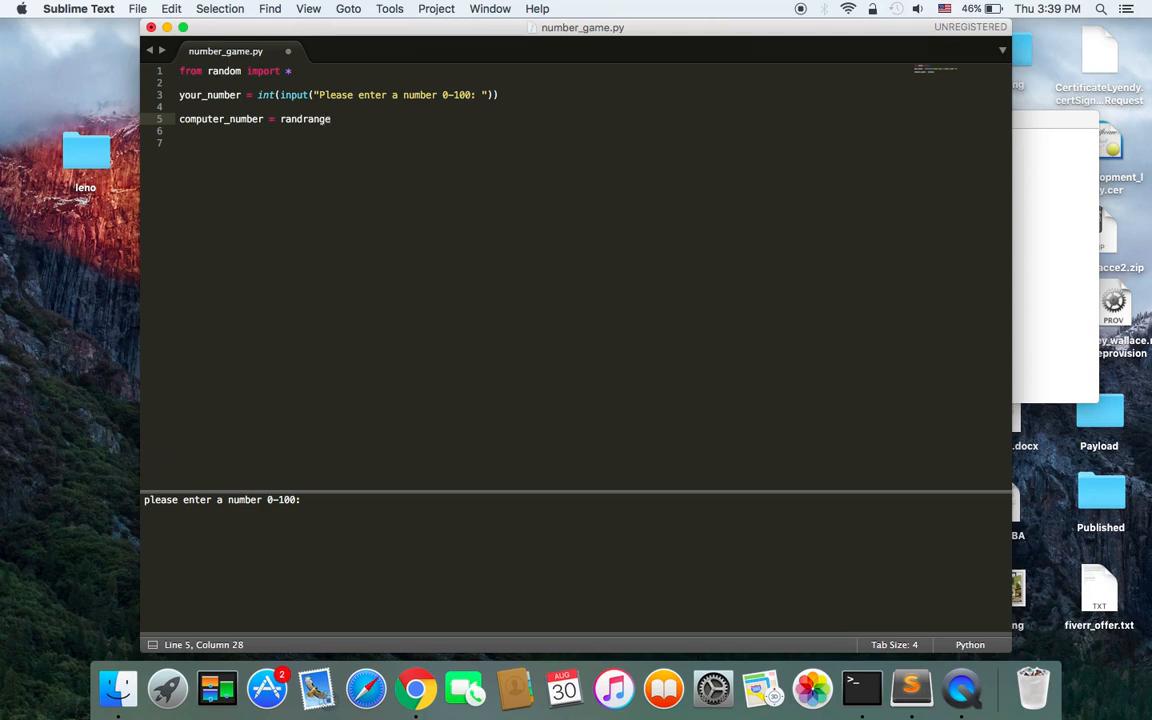
pyautogui.write('()')
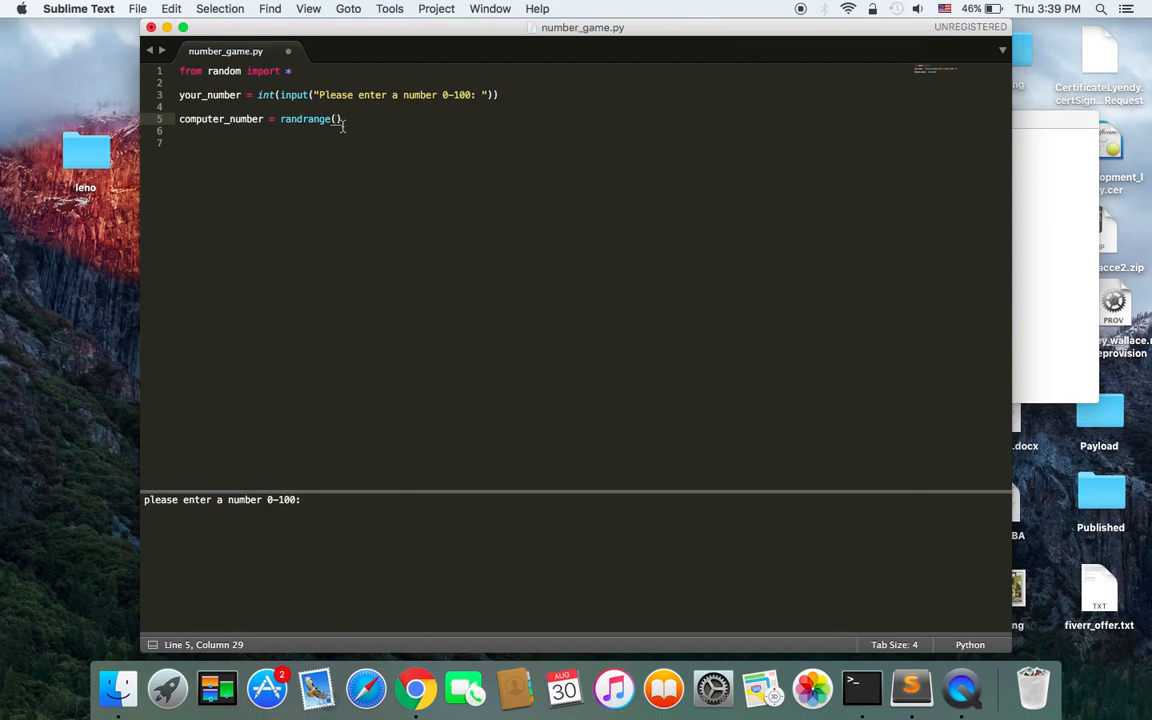
pyautogui.moveTo(448, 192)
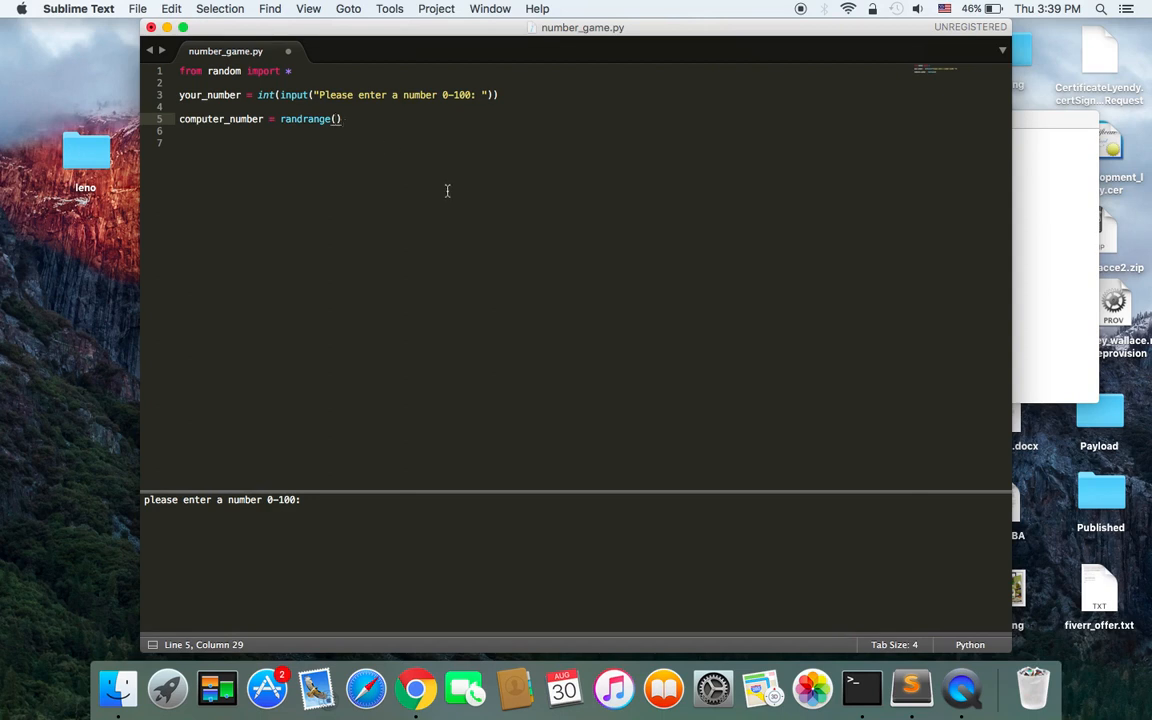
pyautogui.write('1')
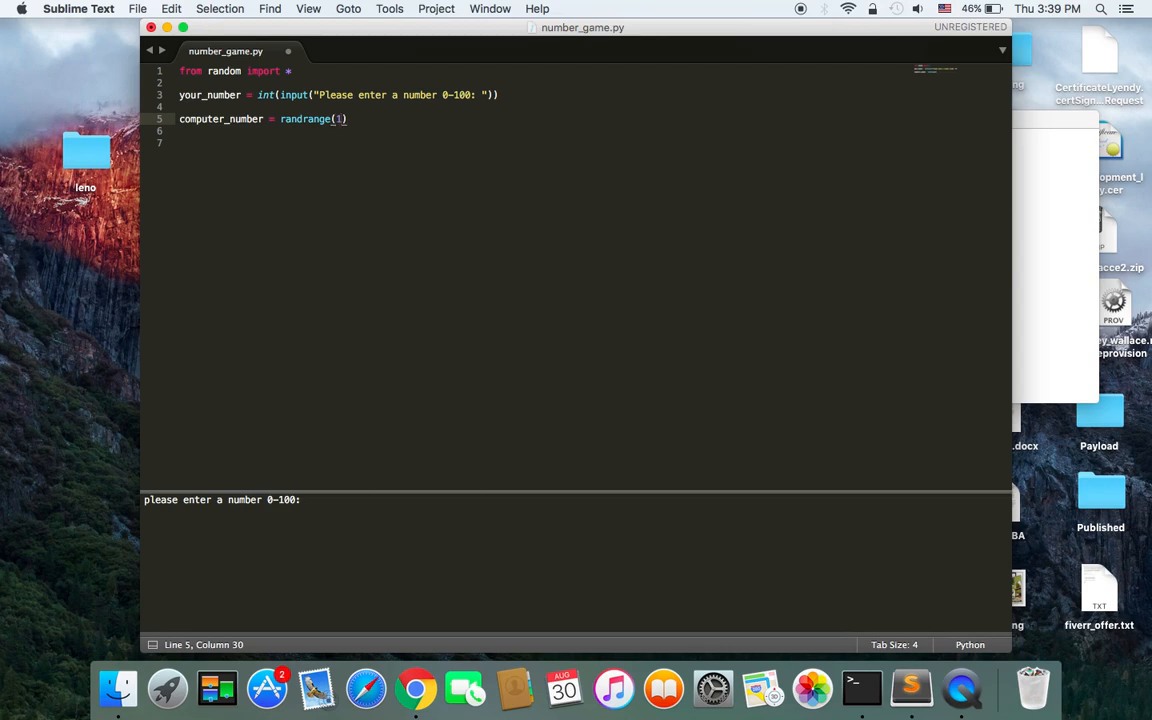
pyautogui.write('00')
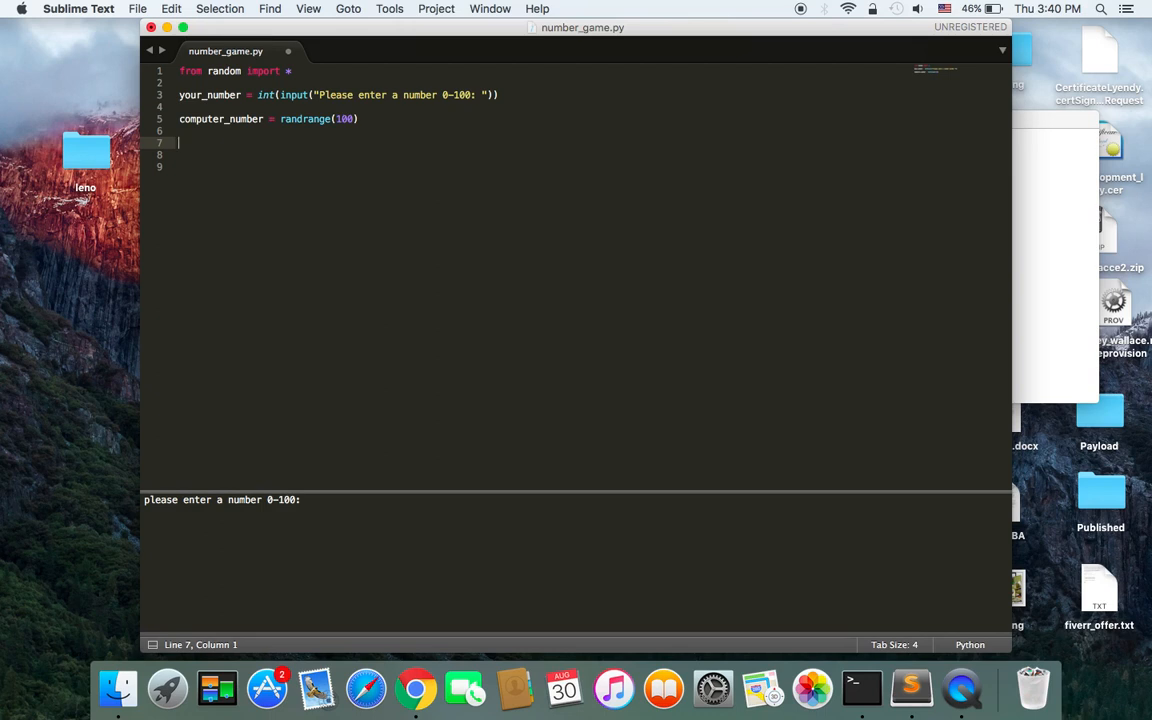
# - Write print("computer number ",computer_number) on a new line
pyautogui.write('pri')
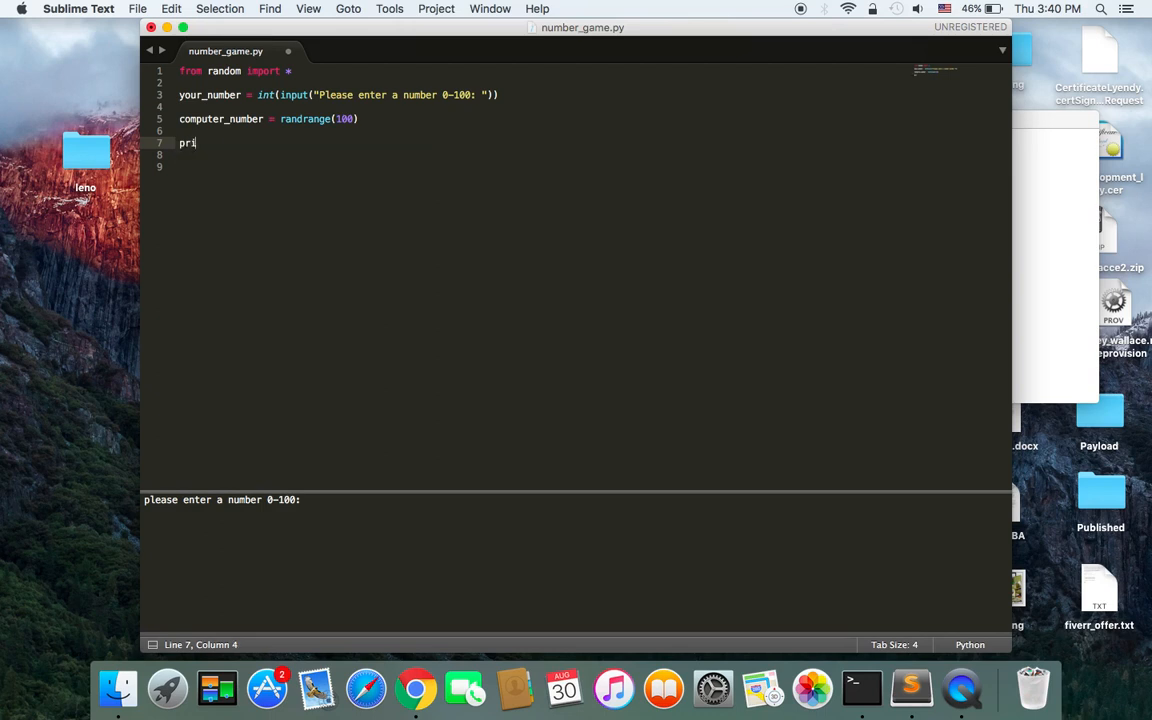
pyautogui.write('nt()')
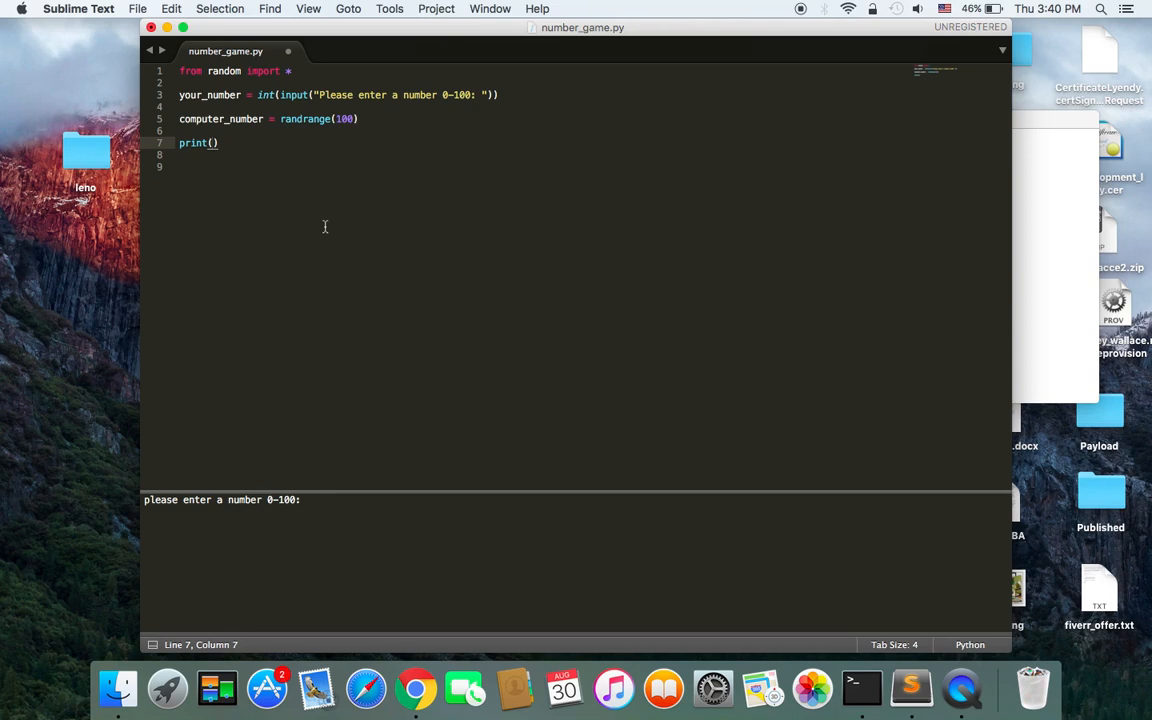
pyautogui.write('""')
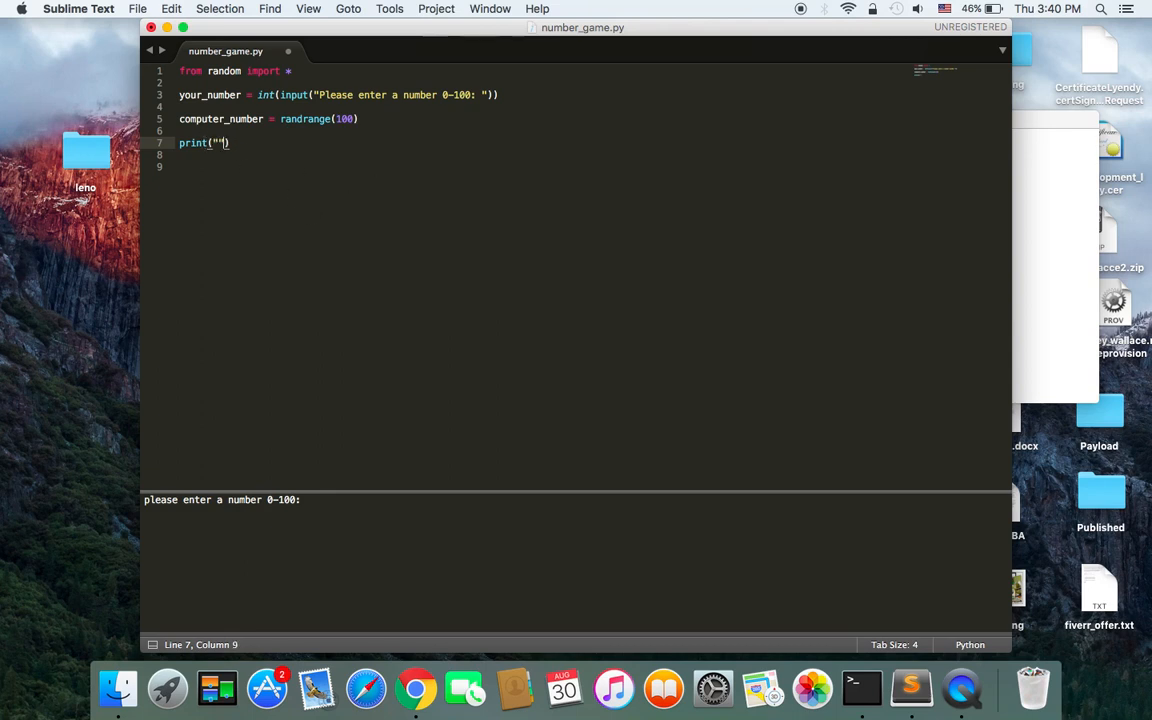
pyautogui.write('co')
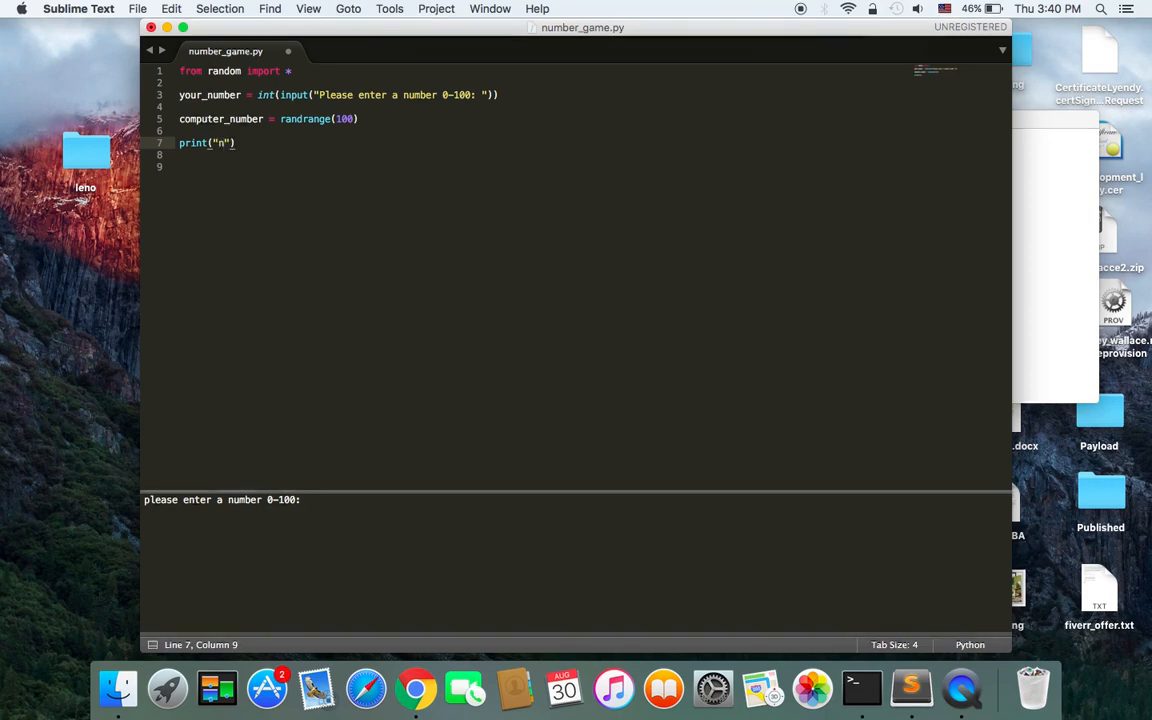
pyautogui.write('omputer nu')
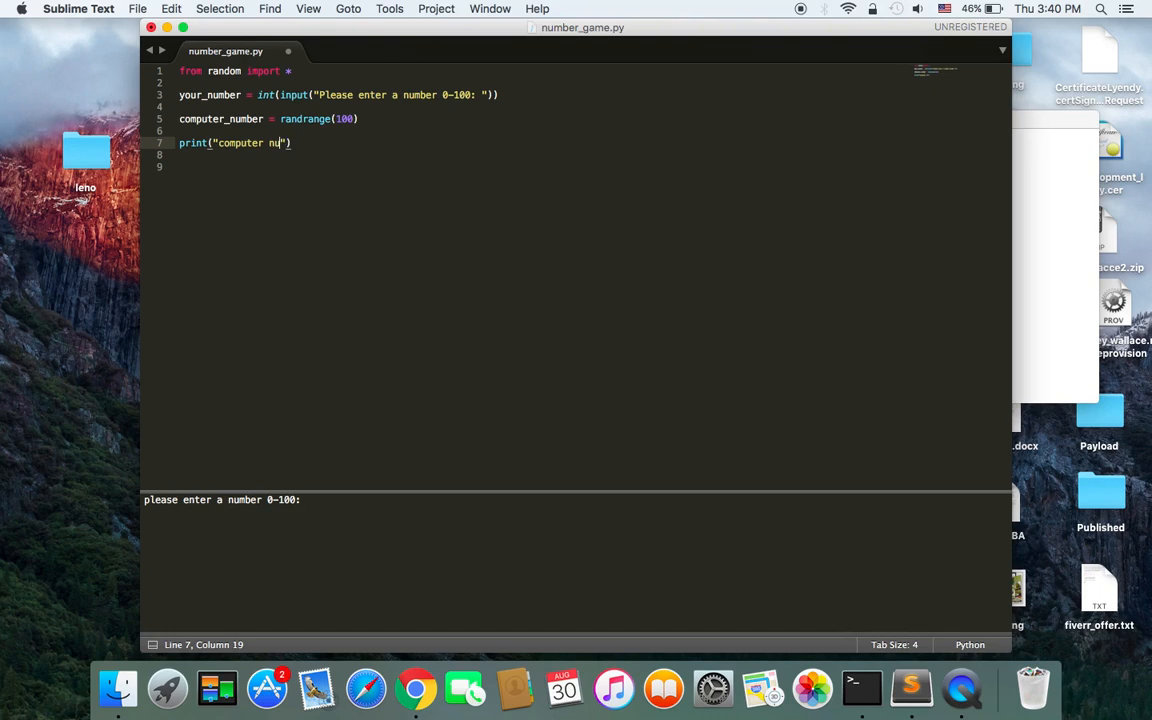
pyautogui.write('mber')
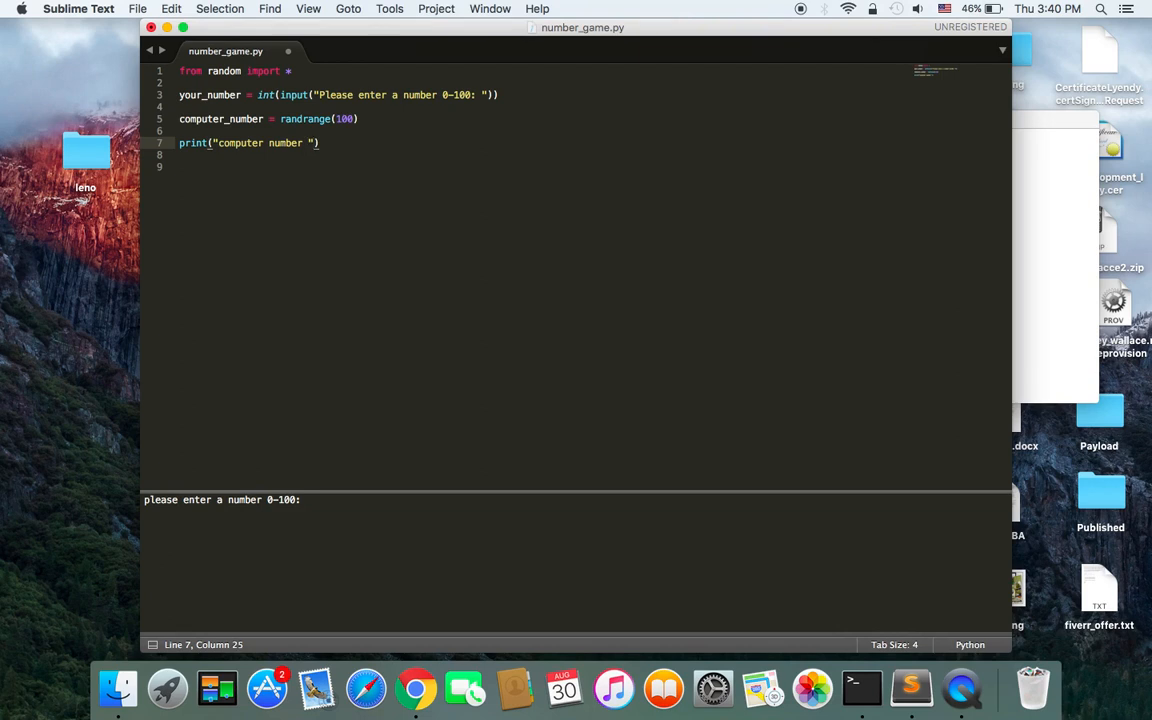
pyautogui.write(',')
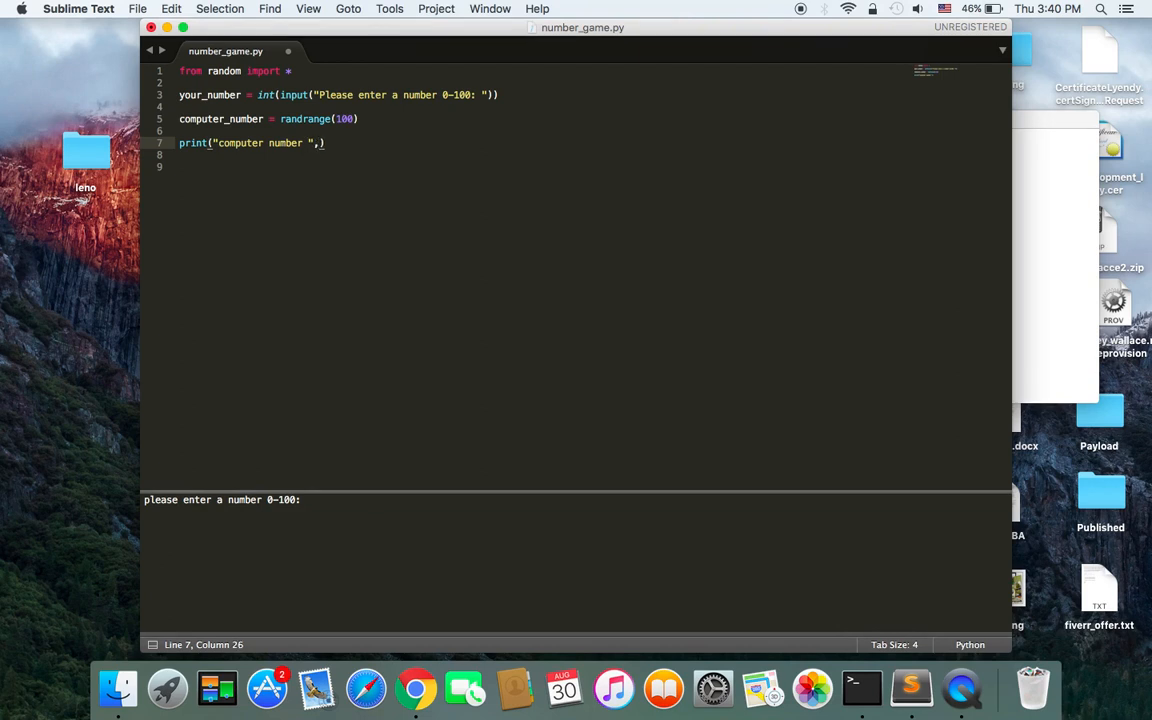
pyautogui.write('computer_number')
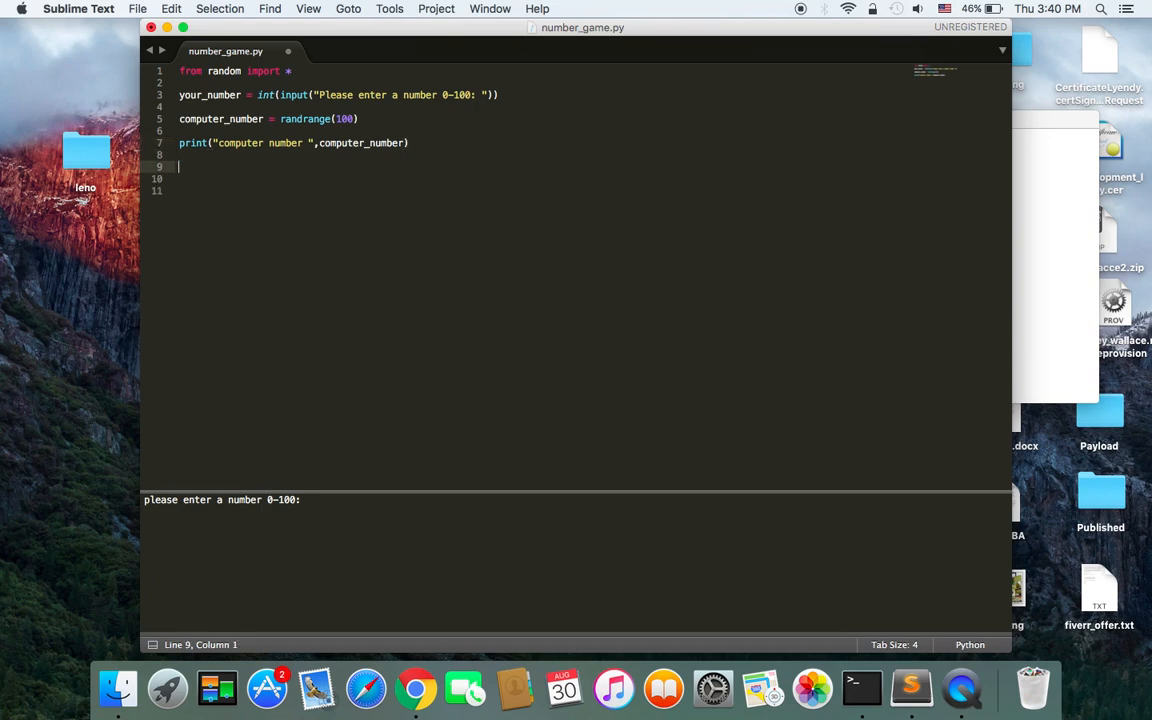
# - Add an if comparing your_number to computer_number that prints "You Win!!!"
pyautogui.write('if')
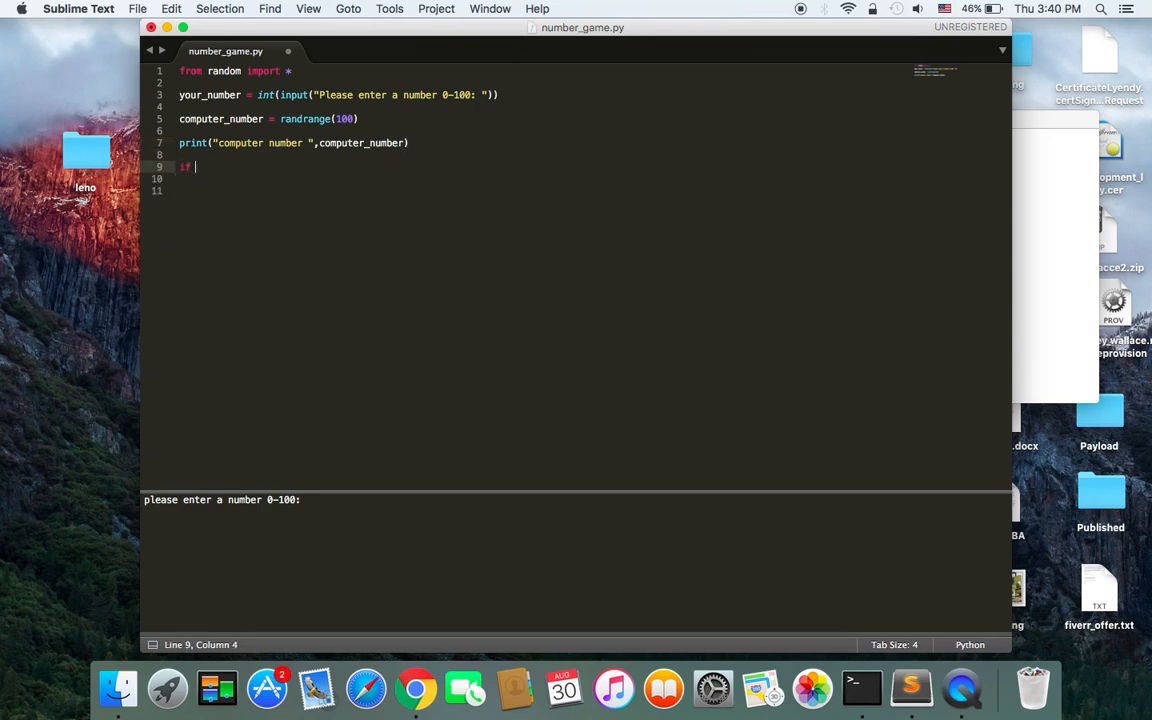
pyautogui.write('your_number')
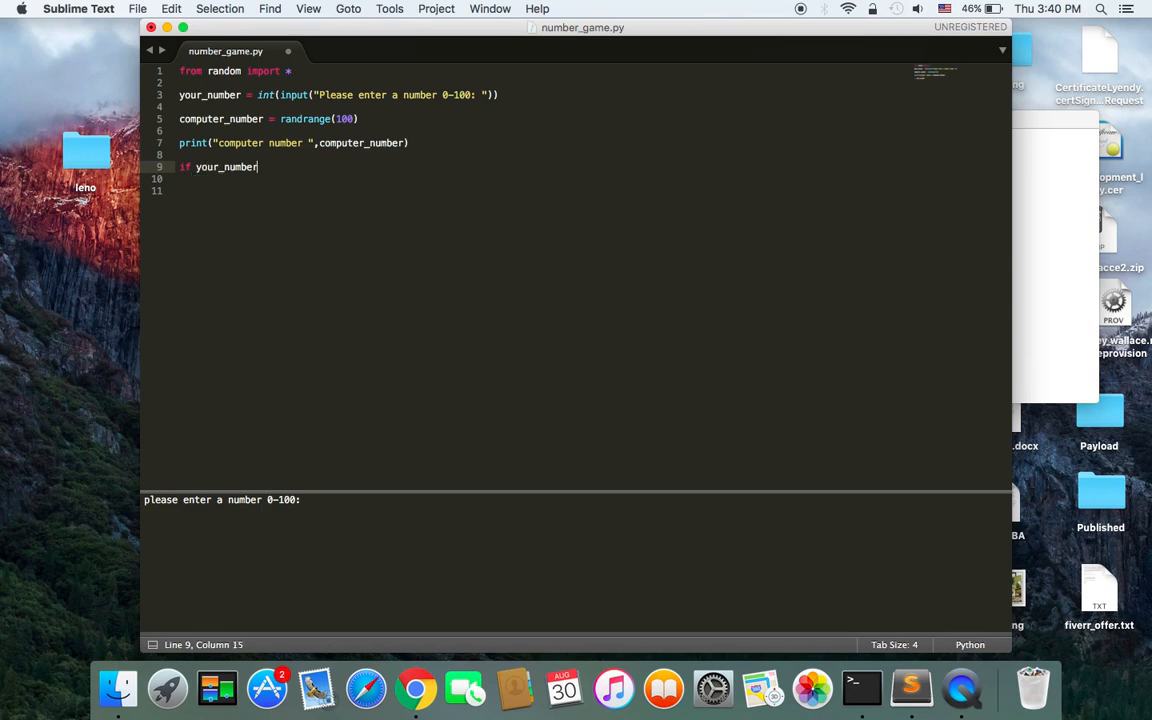
pyautogui.write('computer_number:')
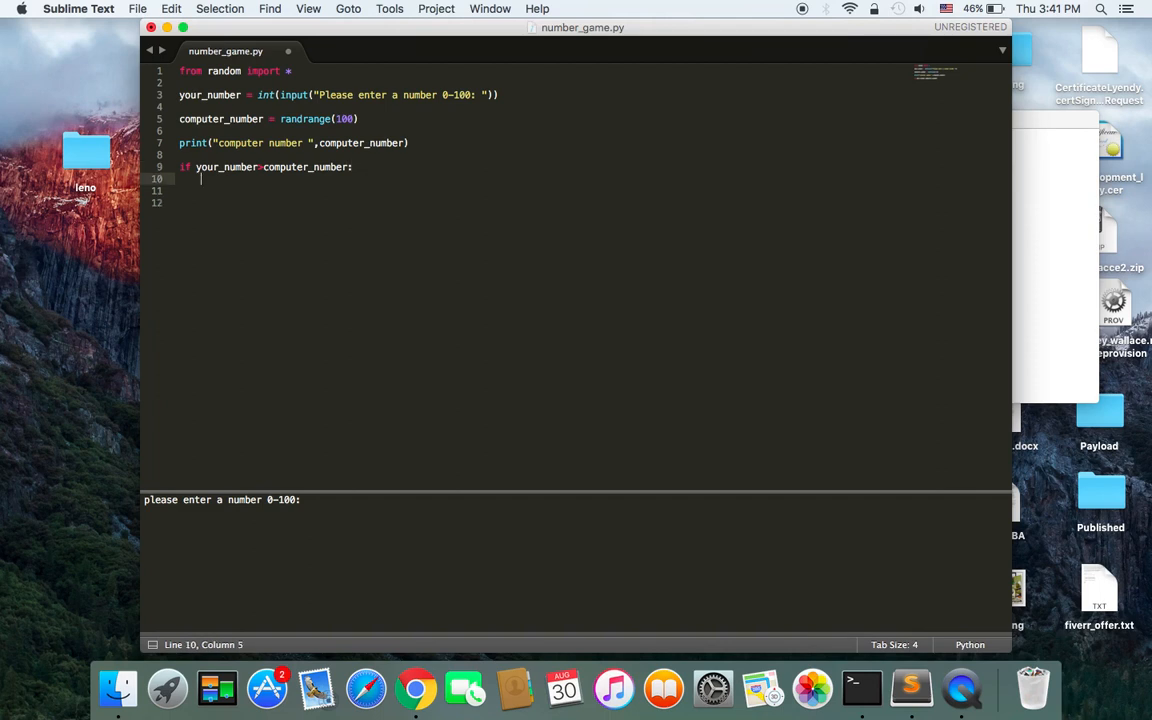
pyautogui.write('print')
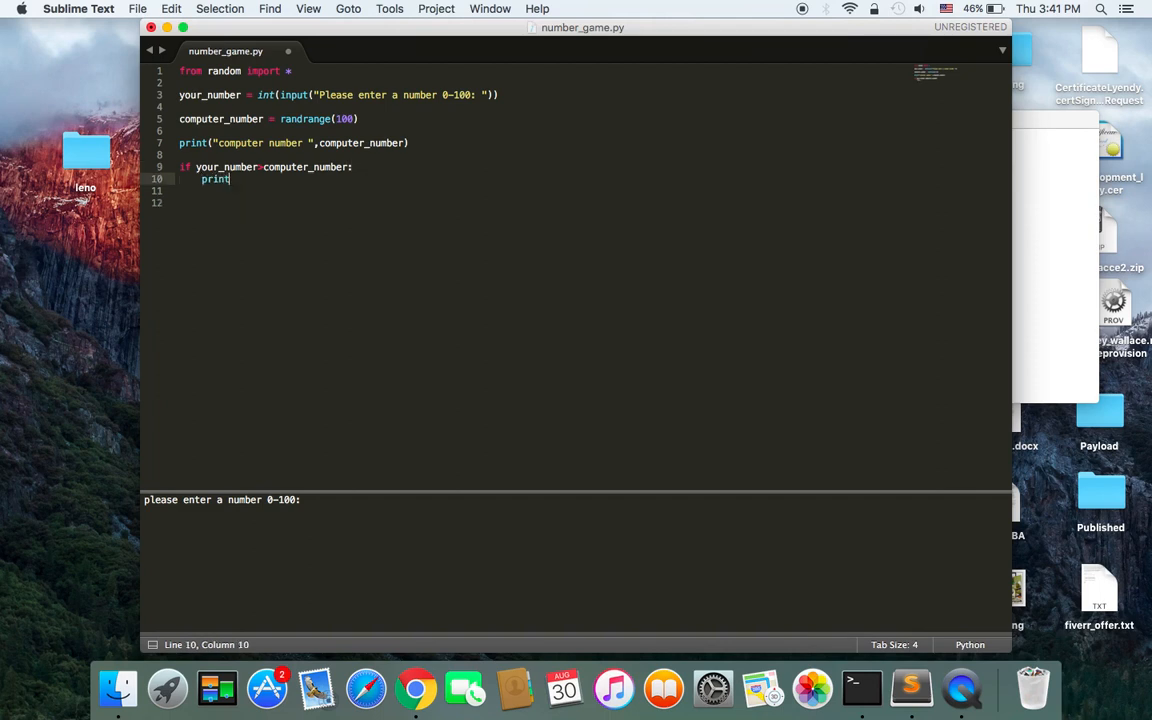
pyautogui.write('()')
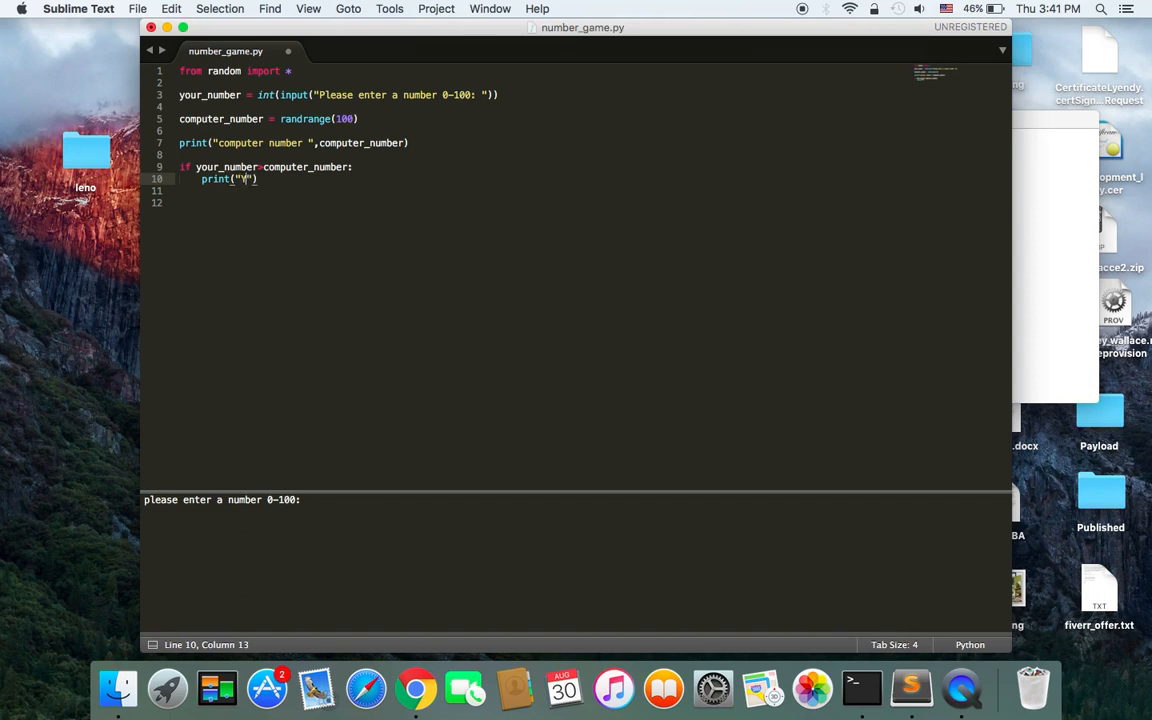
pyautogui.write('You Win')
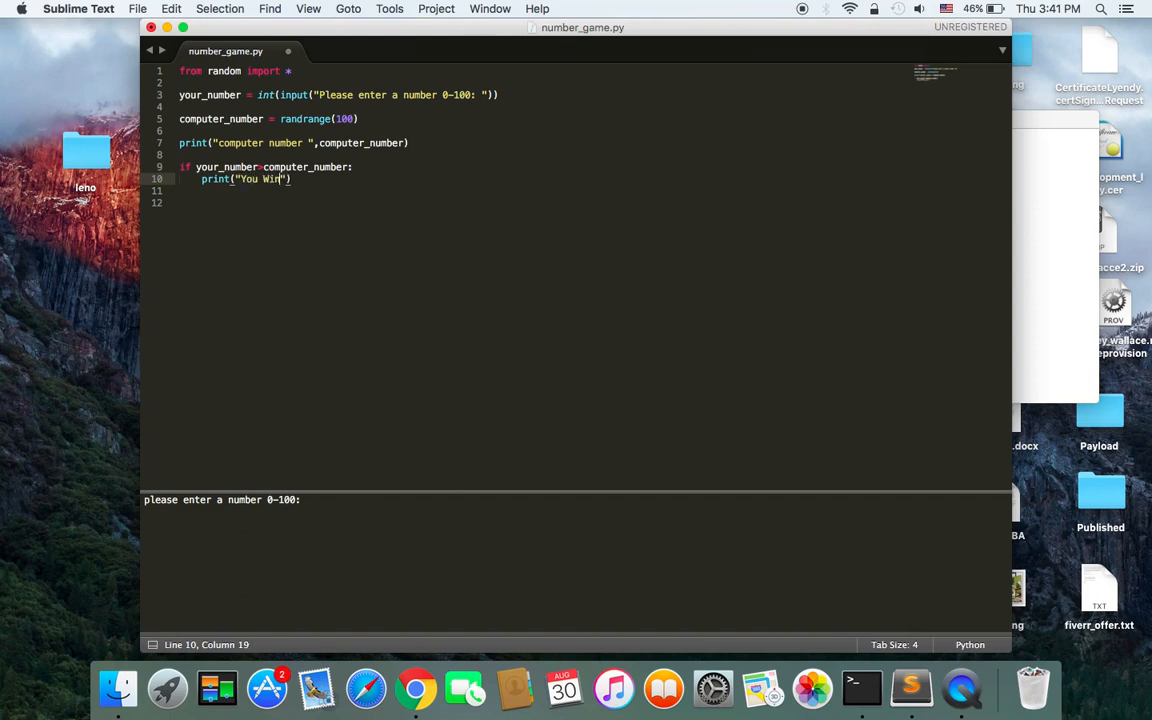
pyautogui.write('!')
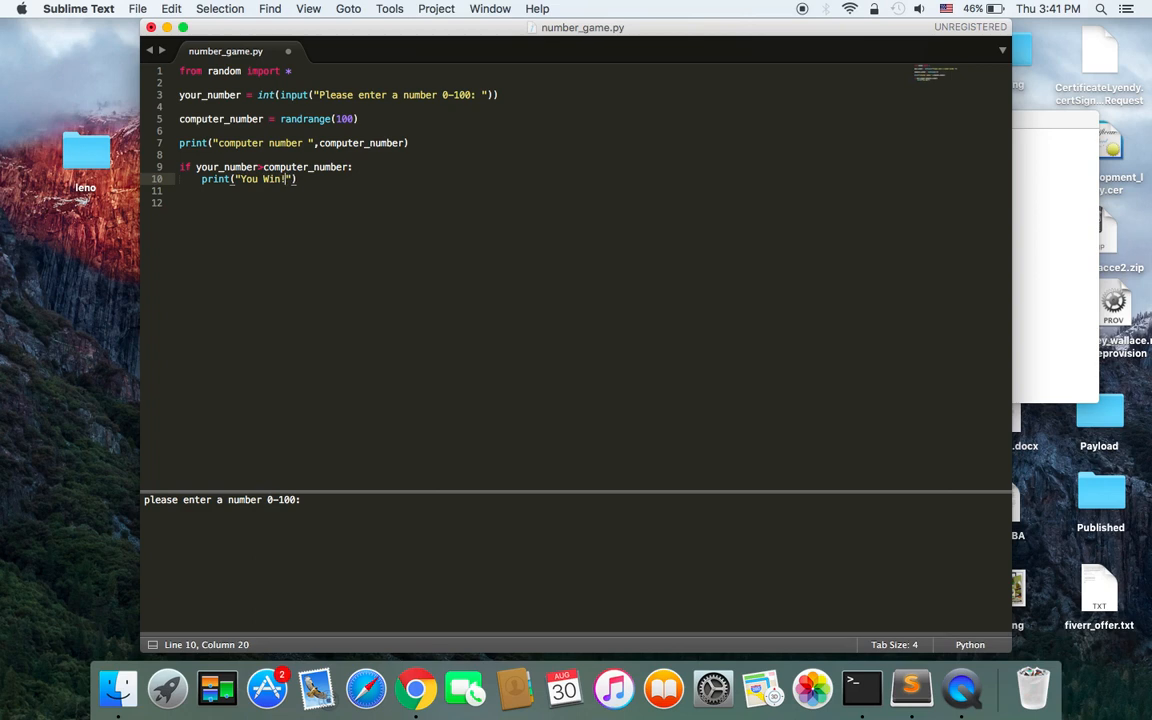
pyautogui.write('!!')
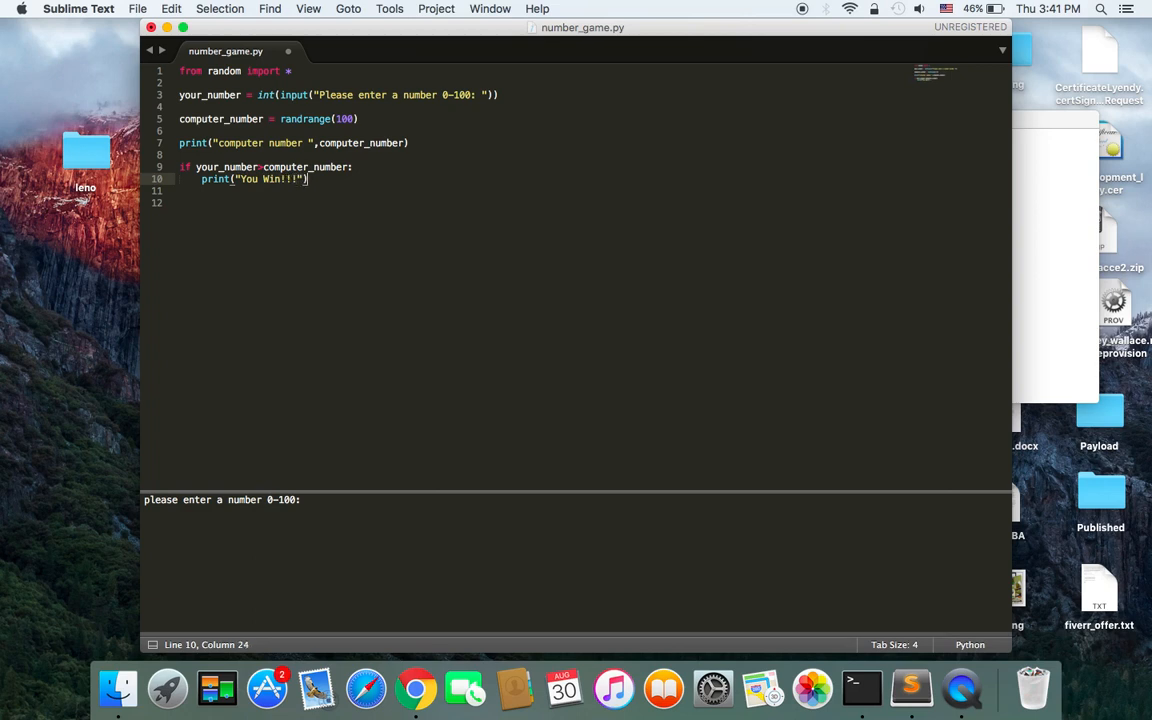
# - Add an else branch printing "You Lost :(" and save the file
pyautogui.write('w')
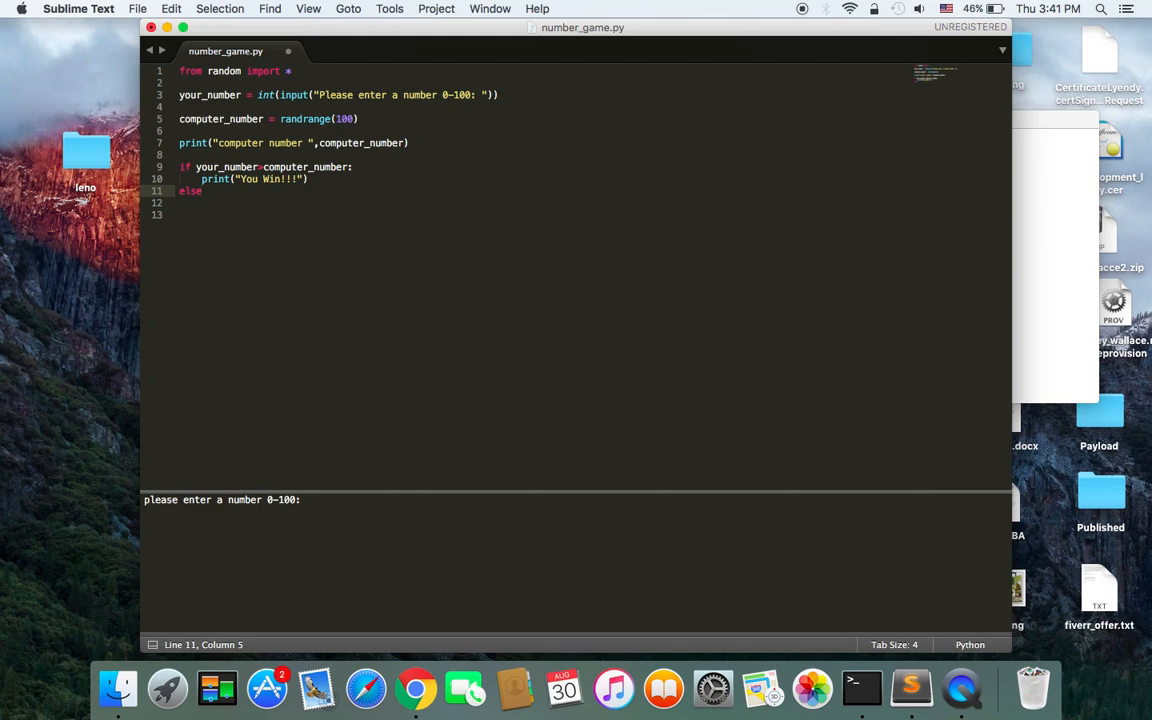
pyautogui.write(':')
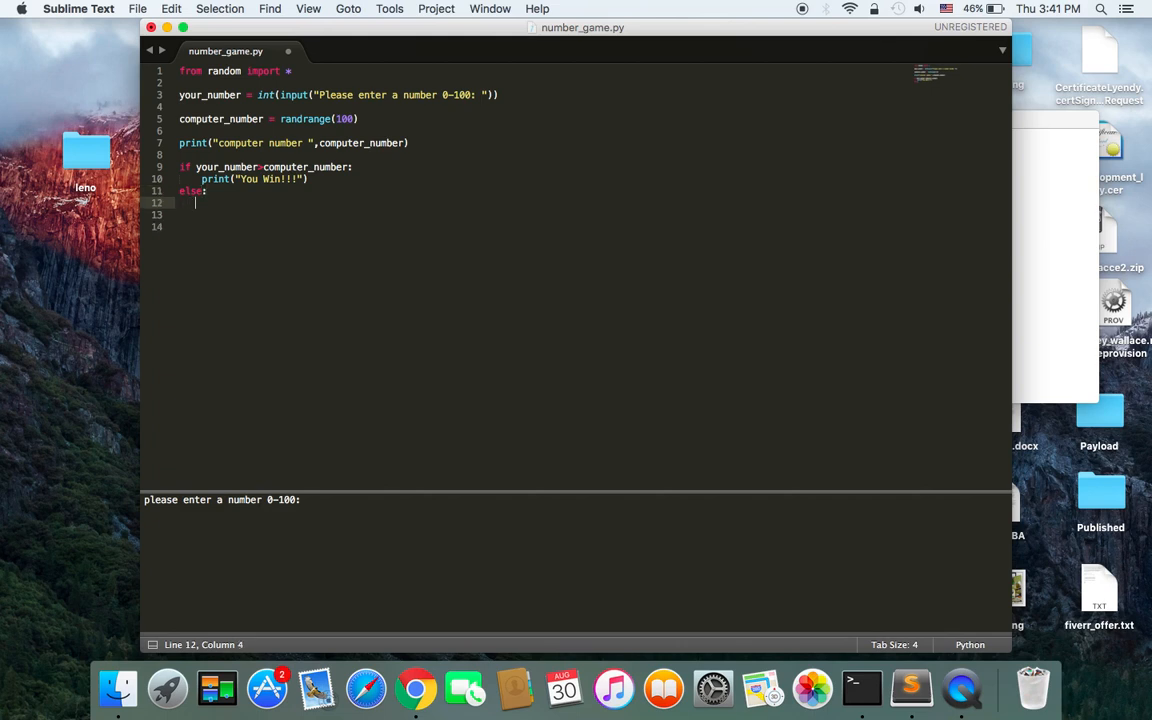
pyautogui.write('print(')
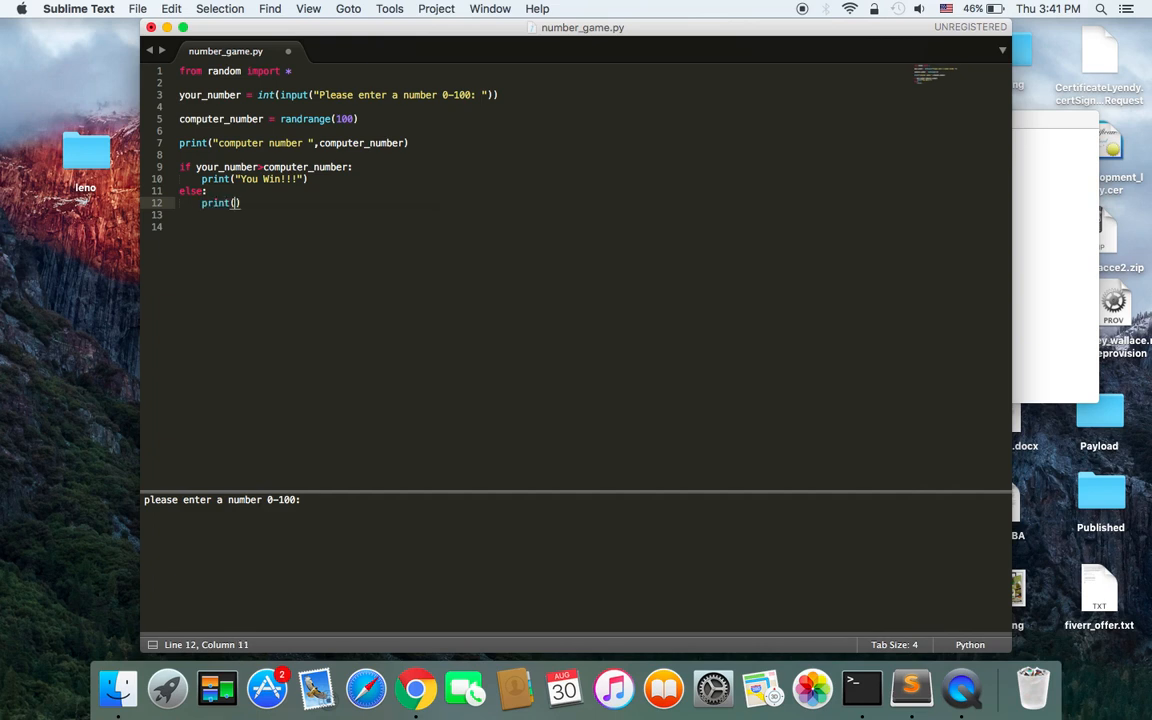
pyautogui.write('"You')
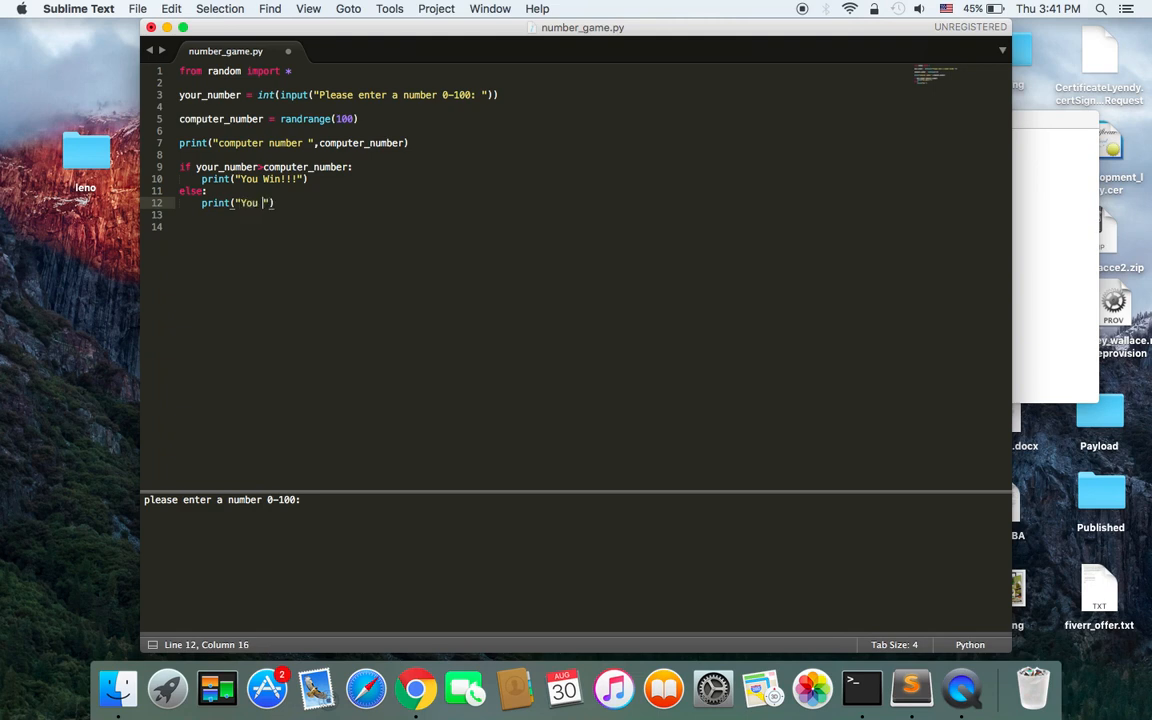
pyautogui.write('Lost')
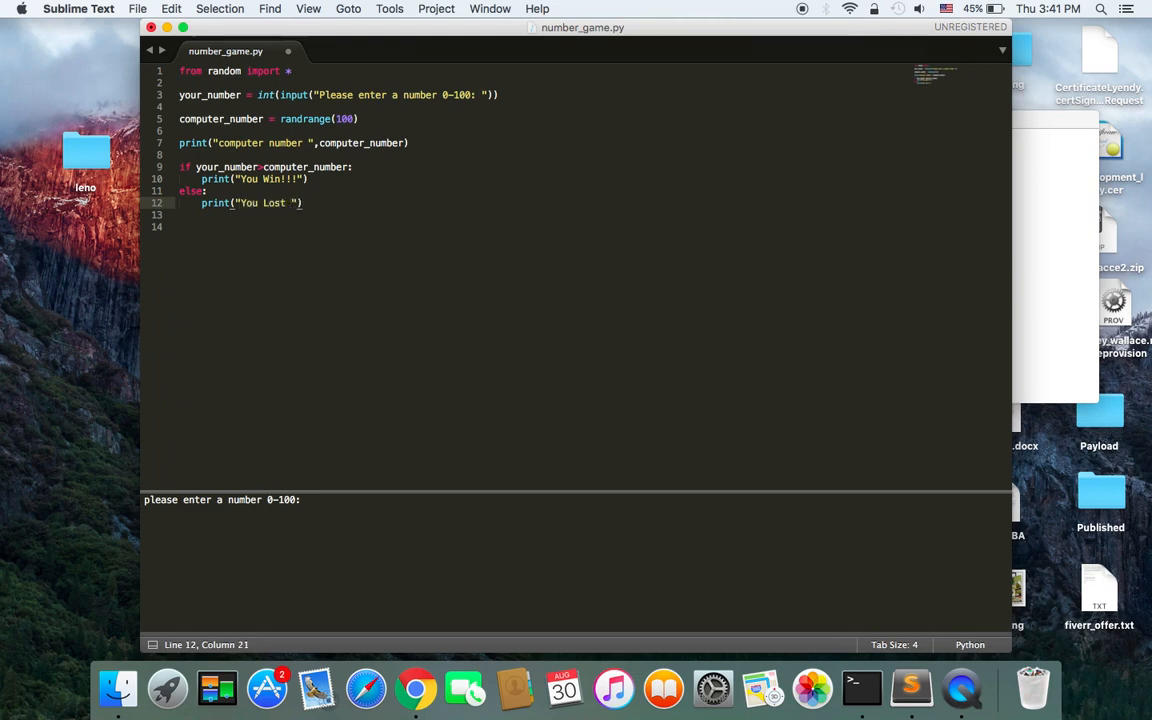
pyautogui.write(':(')
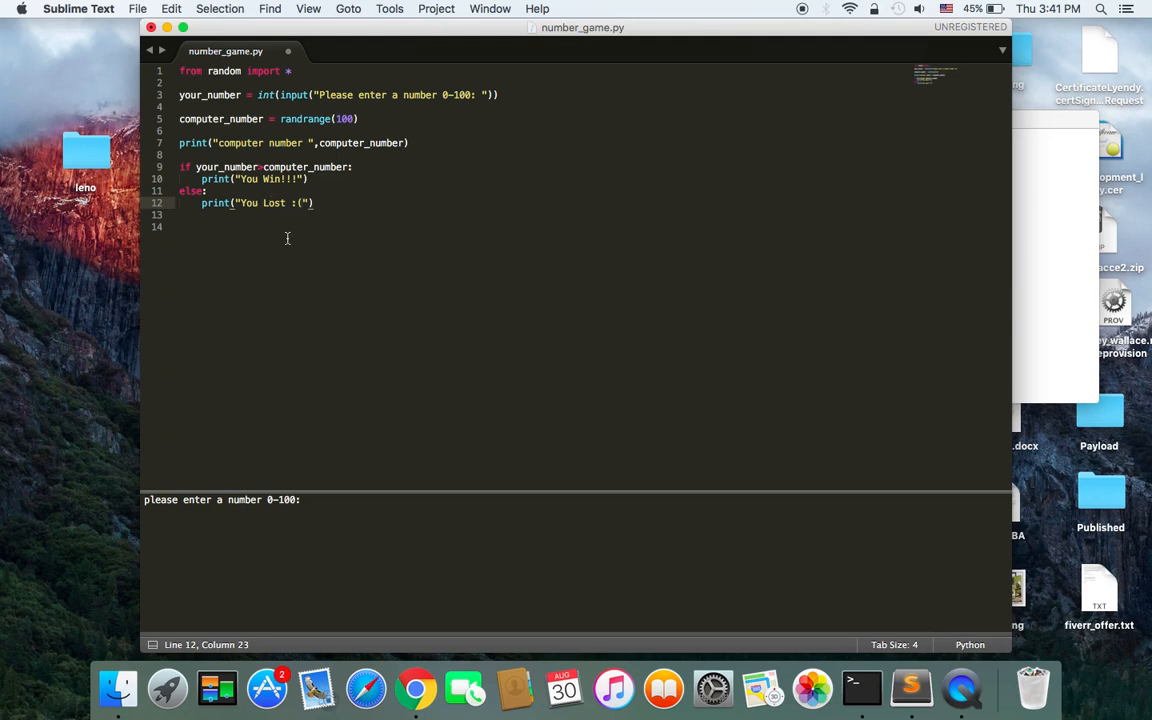
pyautogui.press('cmd+s')
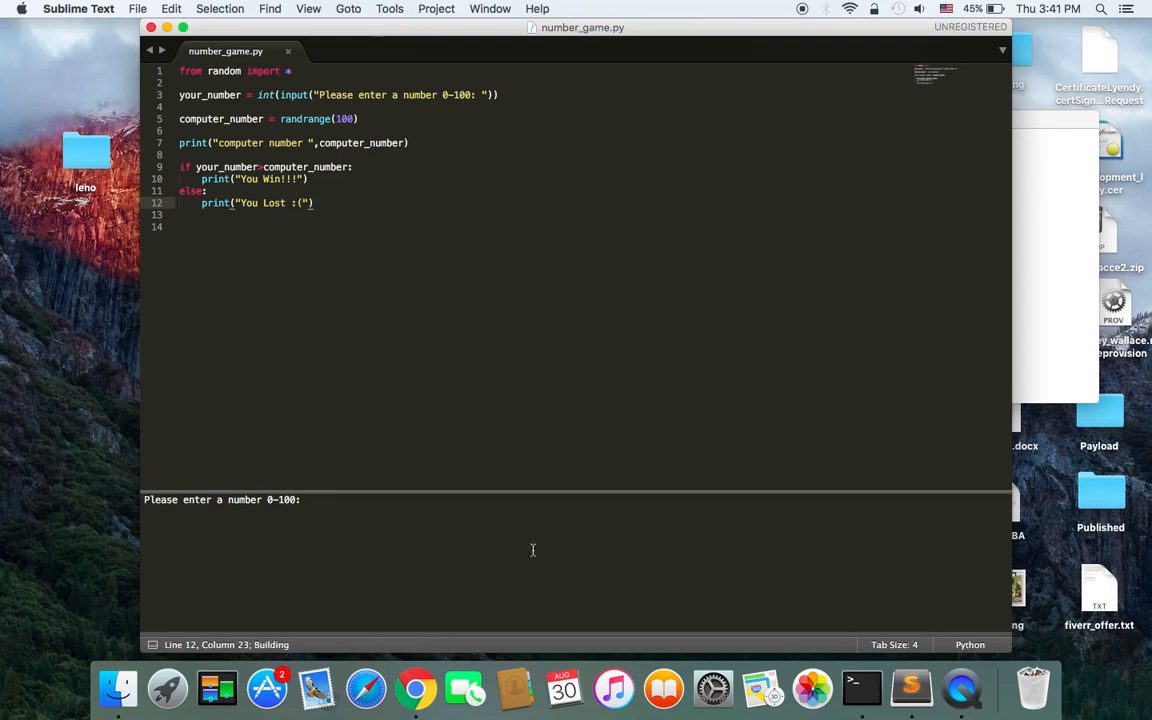
# - Run python3 number_game.py in Terminal and guess 50
pyautogui.click(864, 688)
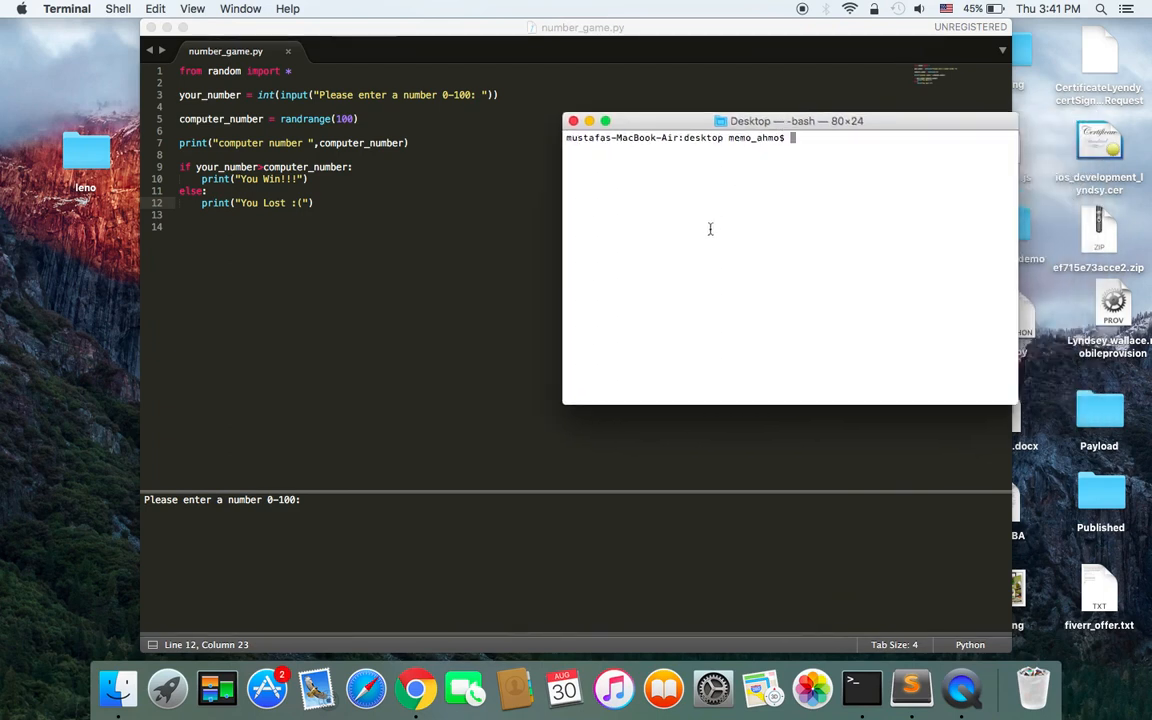
pyautogui.moveTo(782, 334)
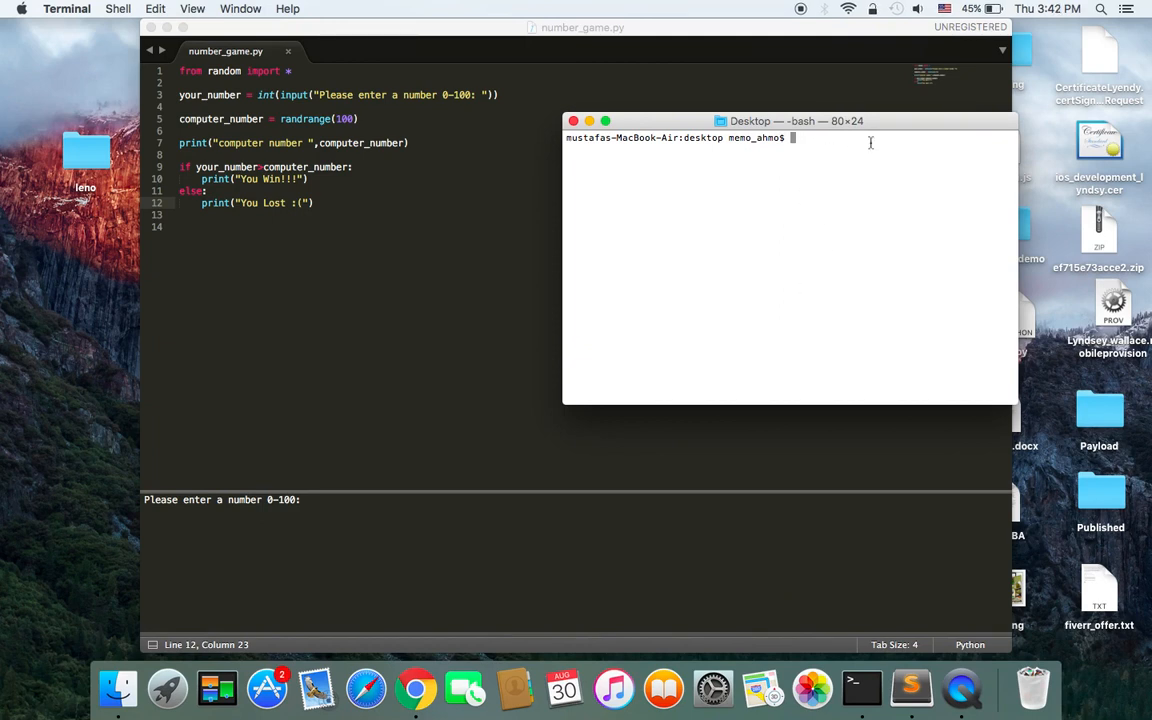
pyautogui.write('p')
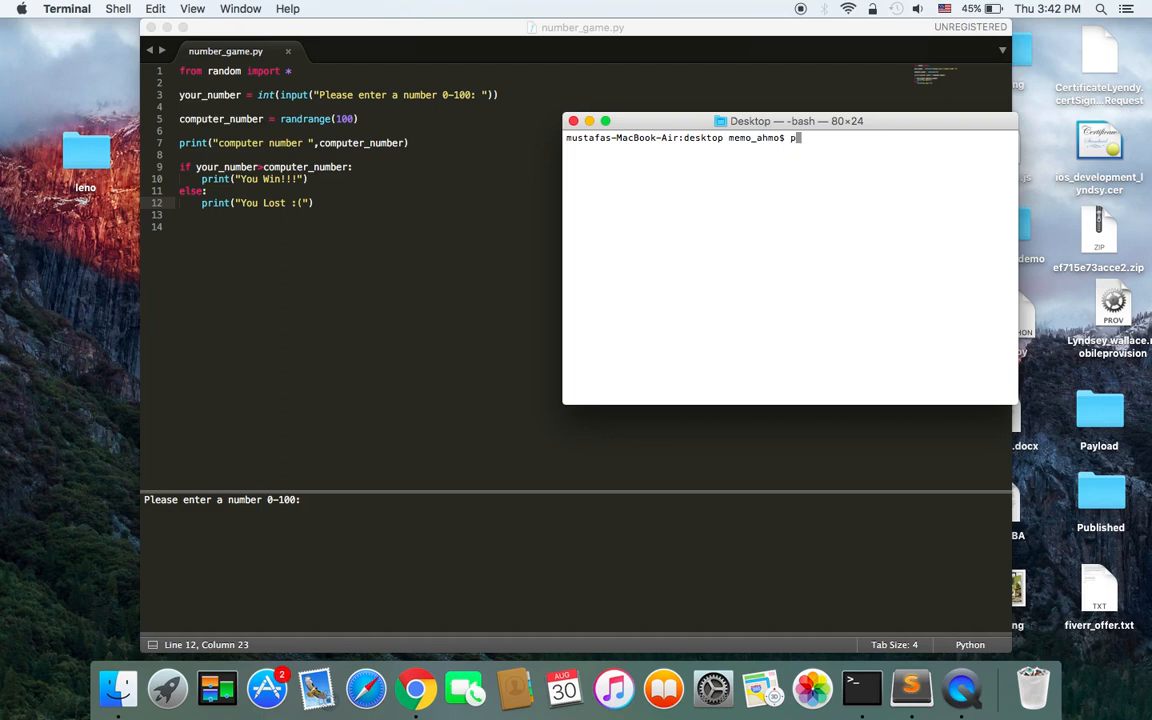
pyautogui.write('ython3')
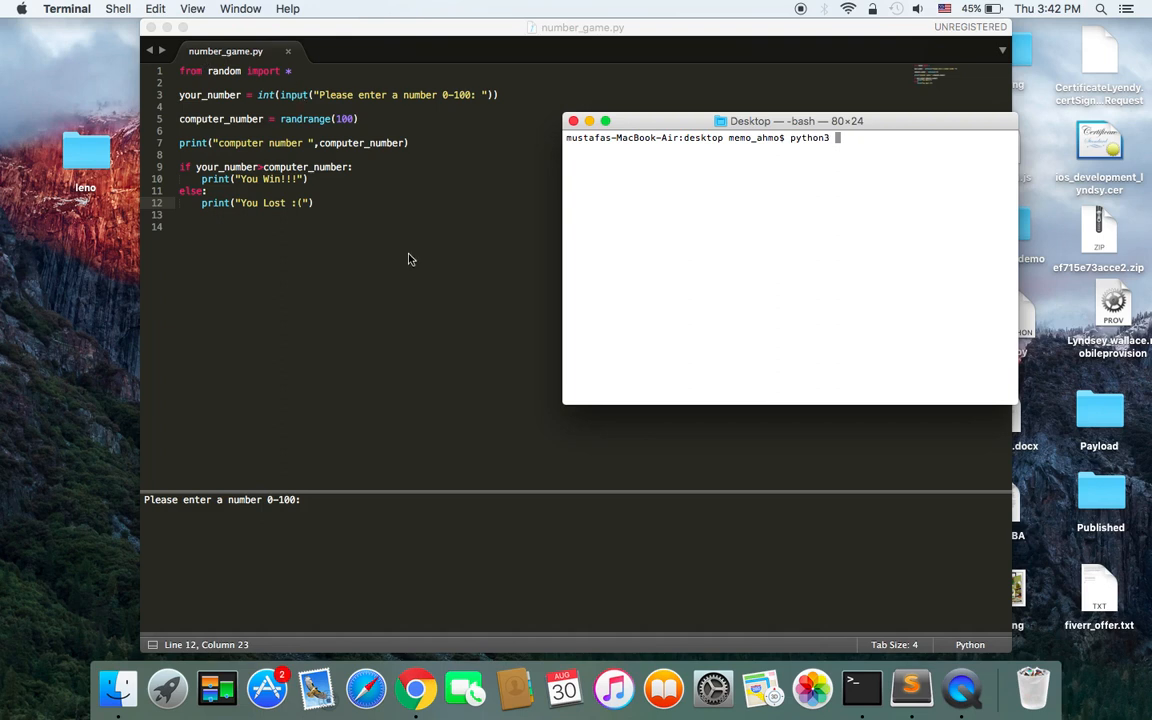
pyautogui.write('cls')
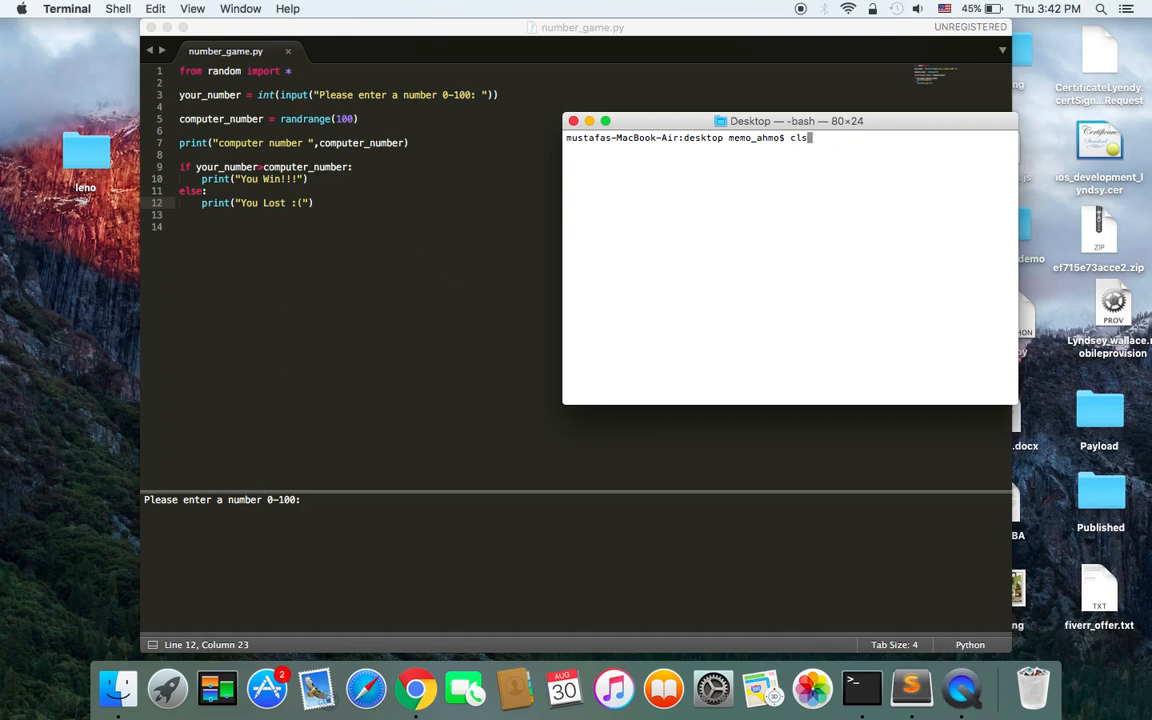
pyautogui.write('python3 number_game.py')
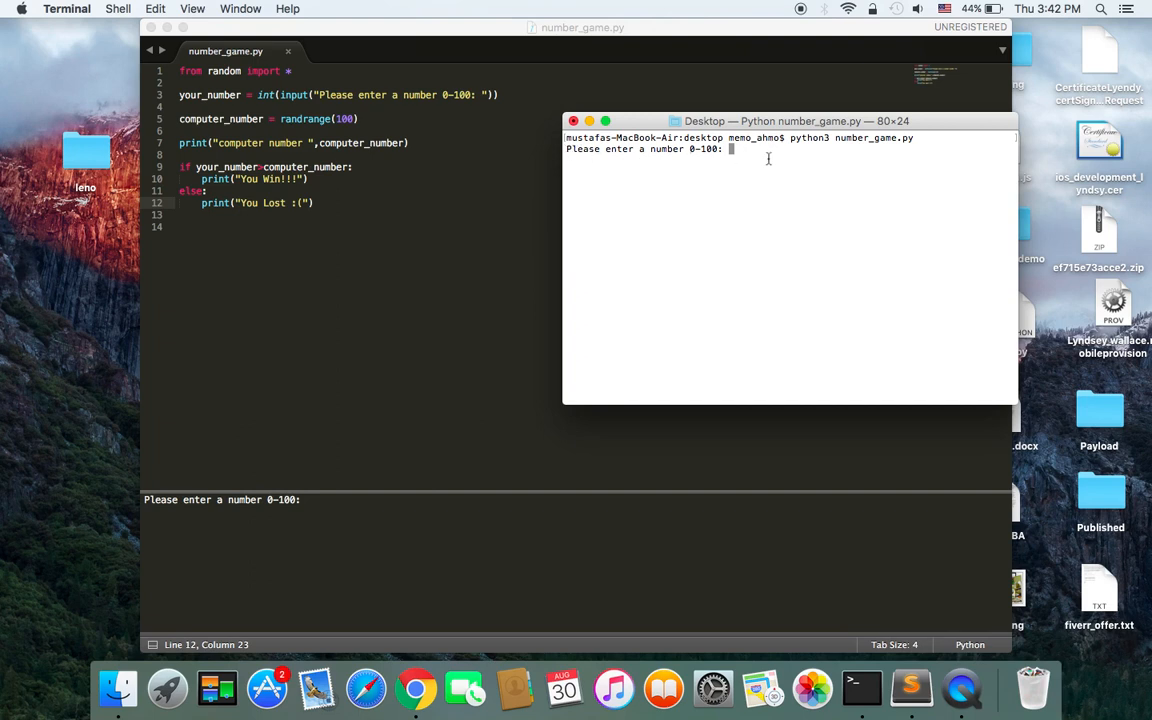
pyautogui.moveTo(818, 206)
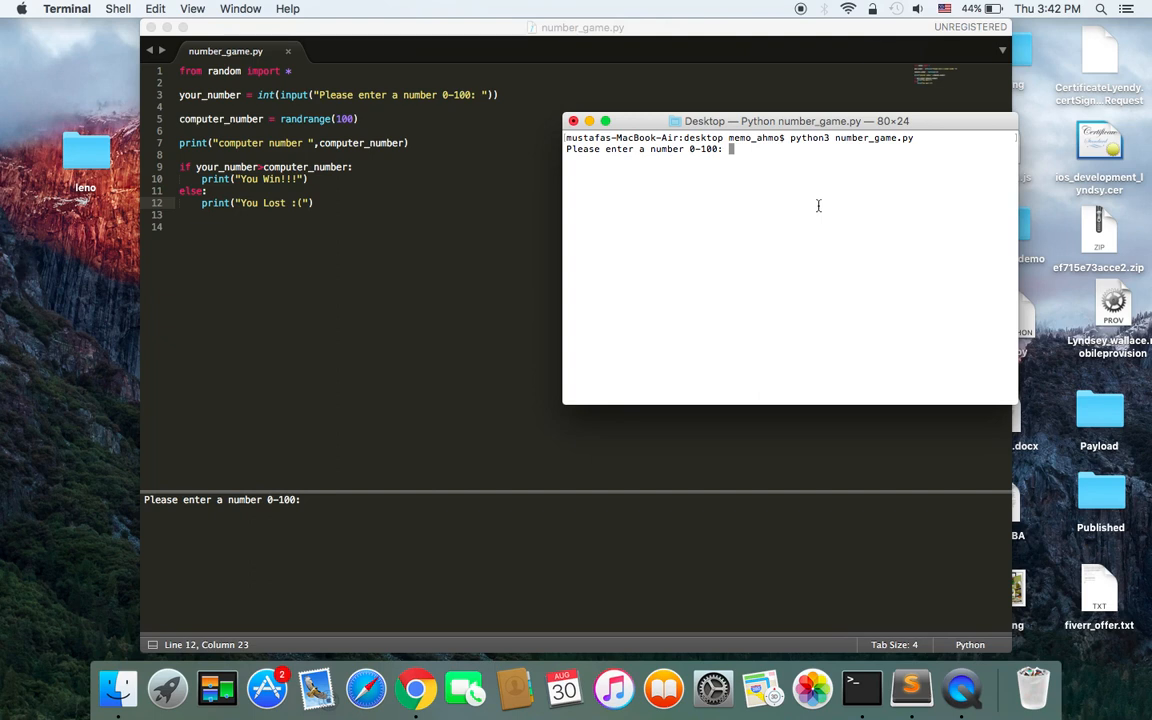
pyautogui.write('50')
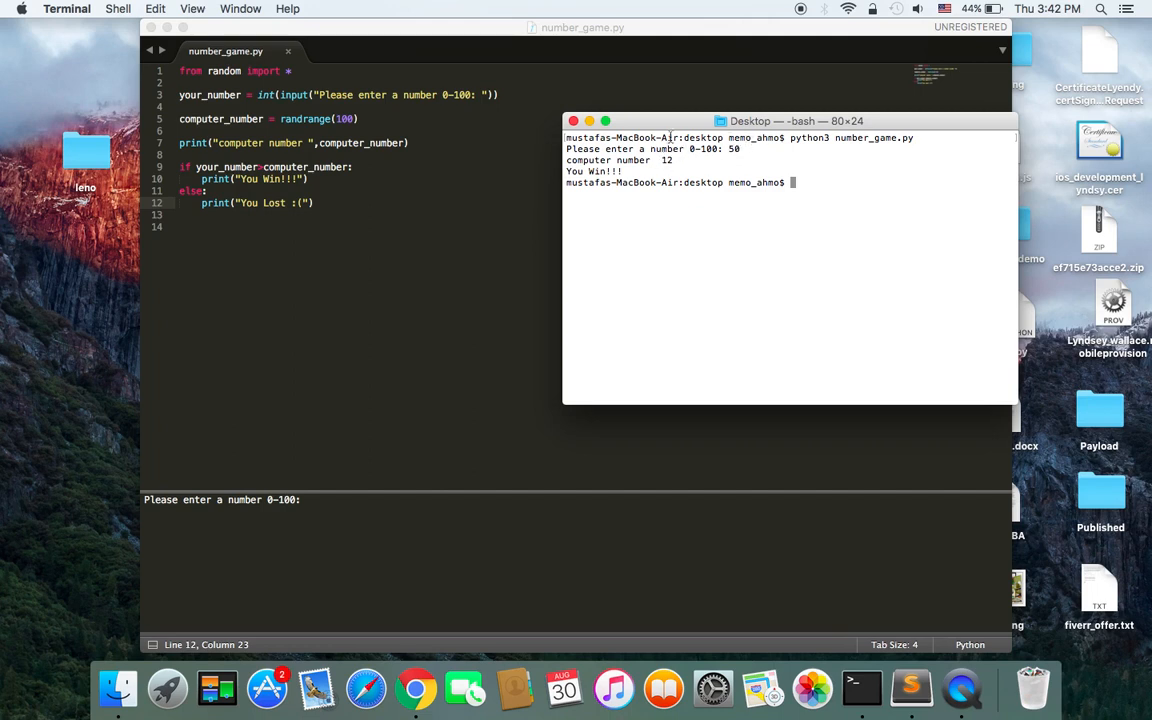
# - Run python3 number_game.py again for a second guess
pyautogui.write('python3 number_game.py')
pyautogui.write('10')
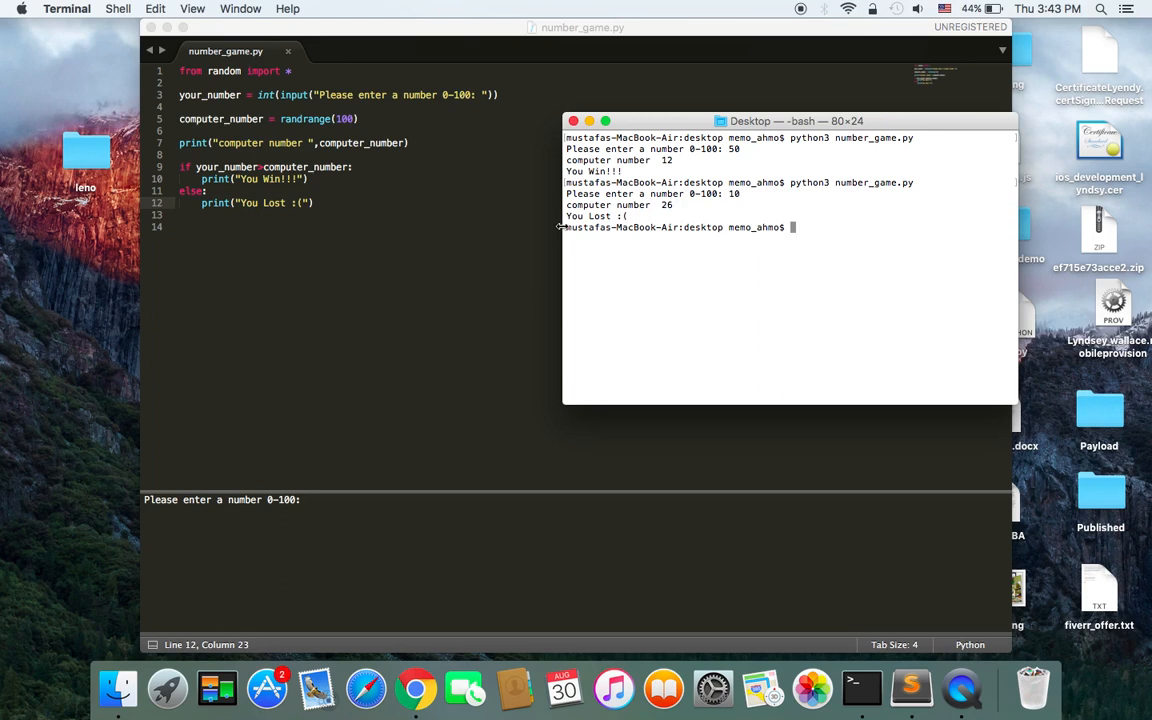
pyautogui.moveTo(700, 188)
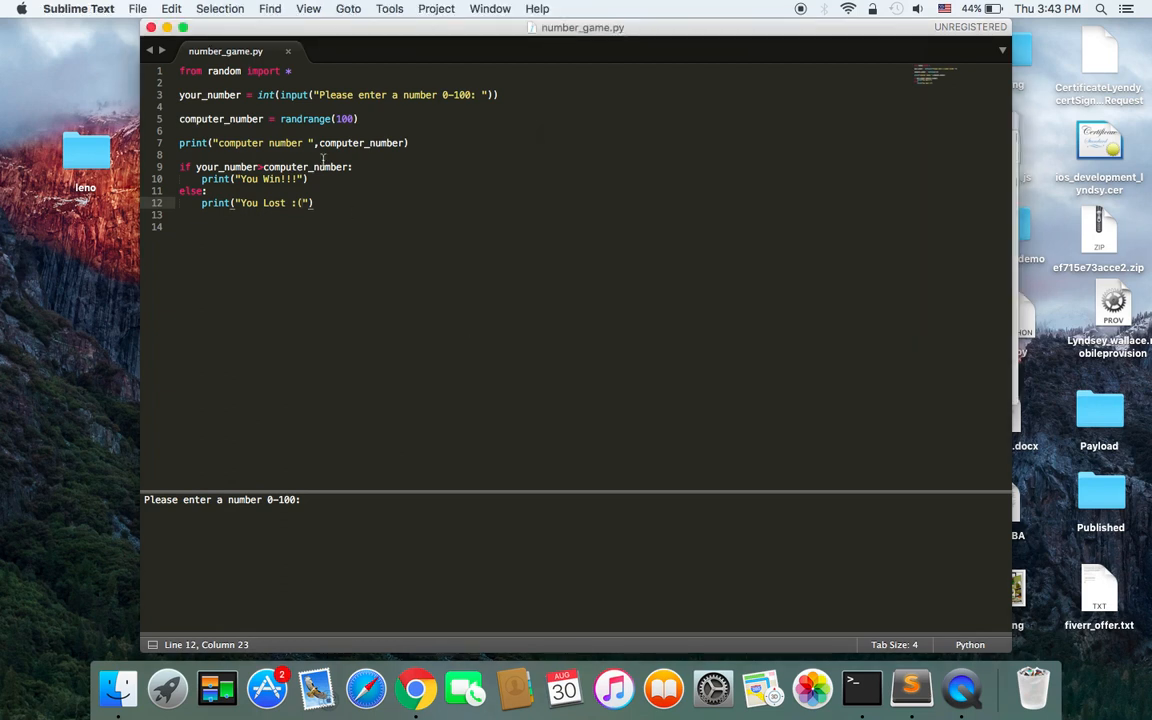
pyautogui.moveTo(484, 390)
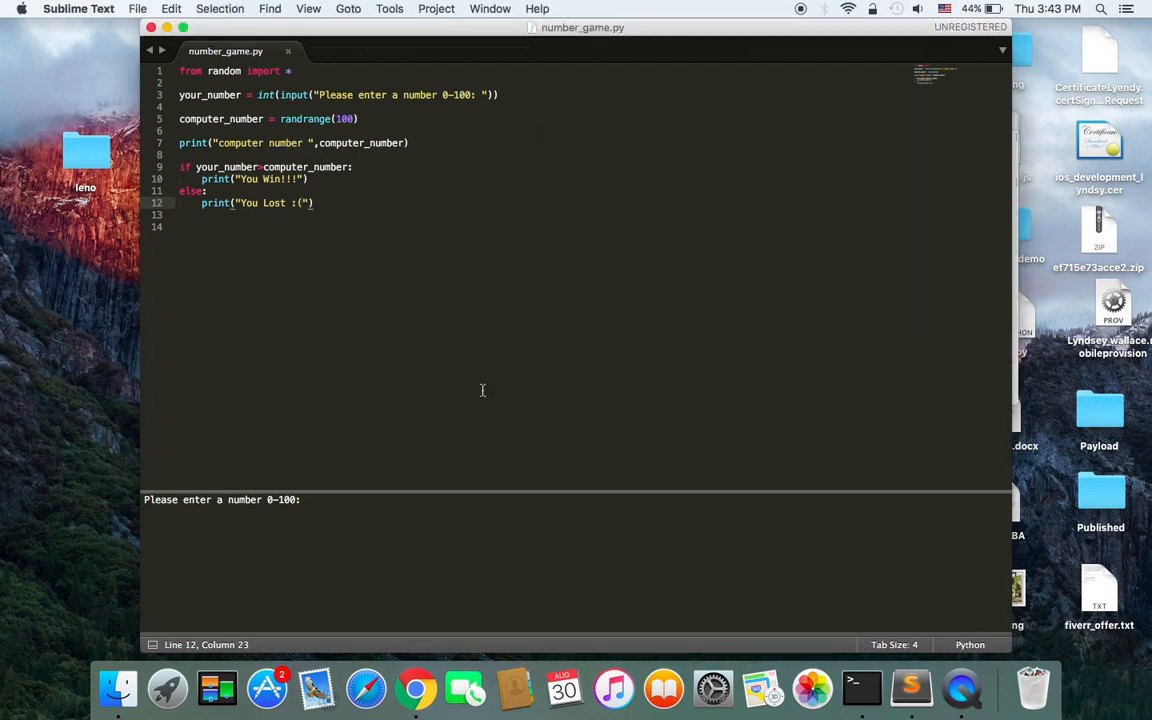
pyautogui.moveTo(416, 278)
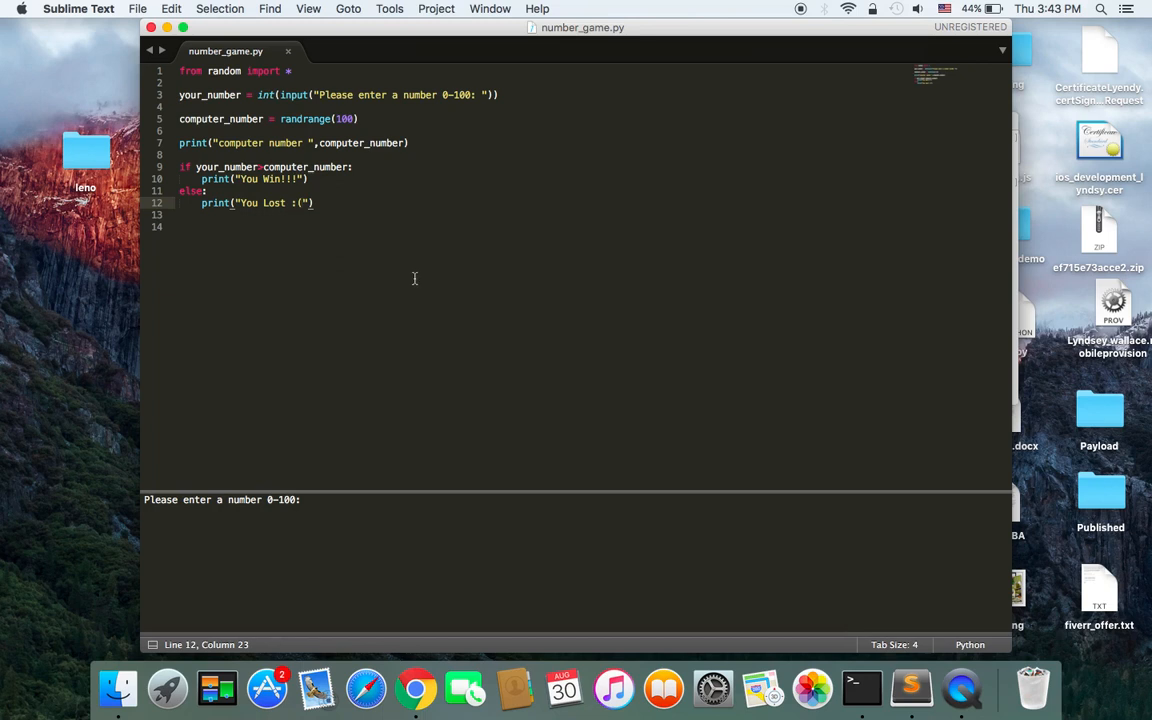
pyautogui.moveTo(320, 54)
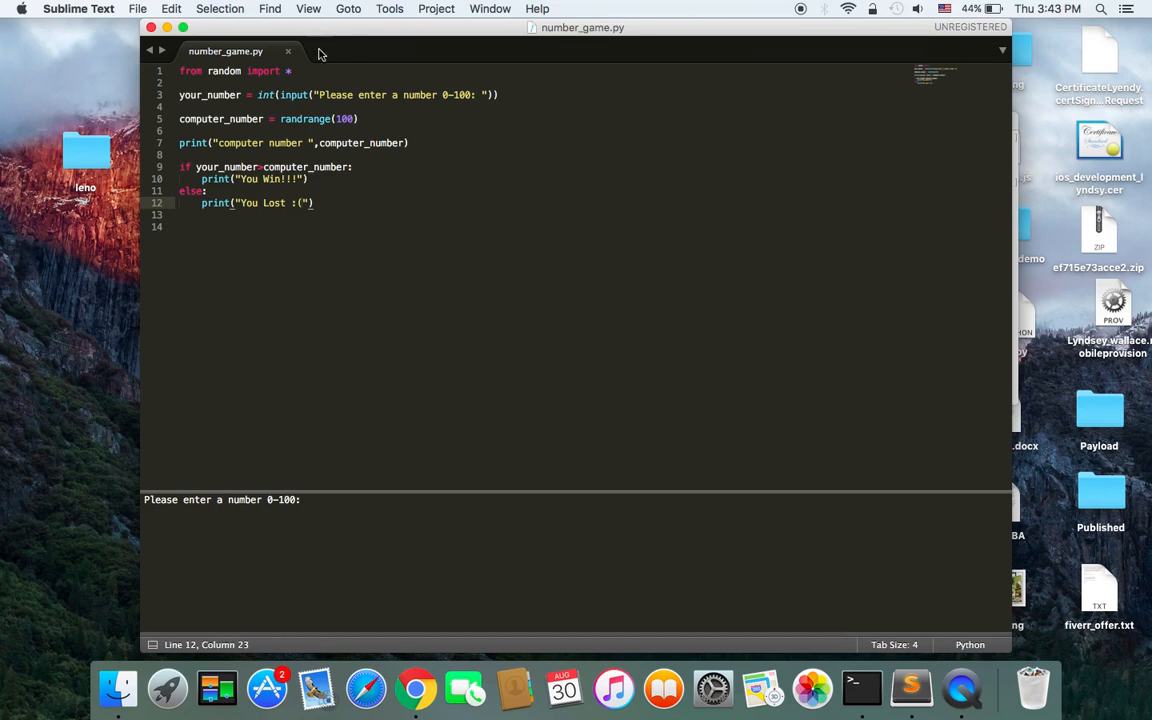
pyautogui.moveTo(354, 230)
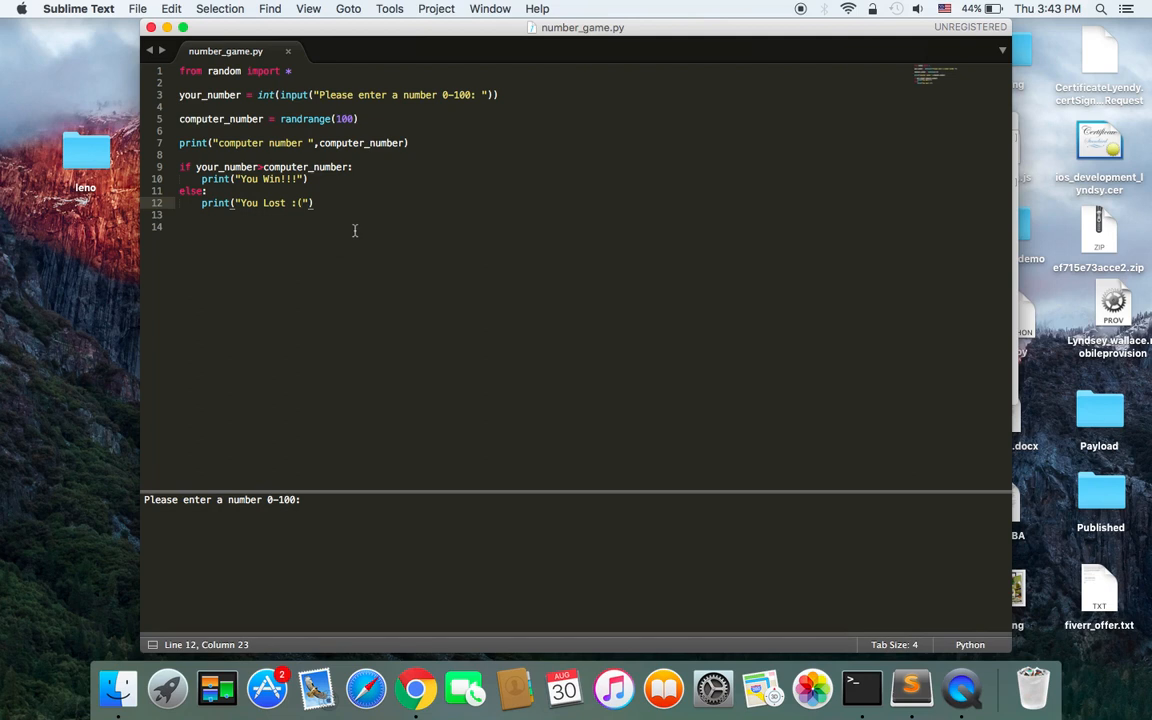
pyautogui.moveTo(388, 292)
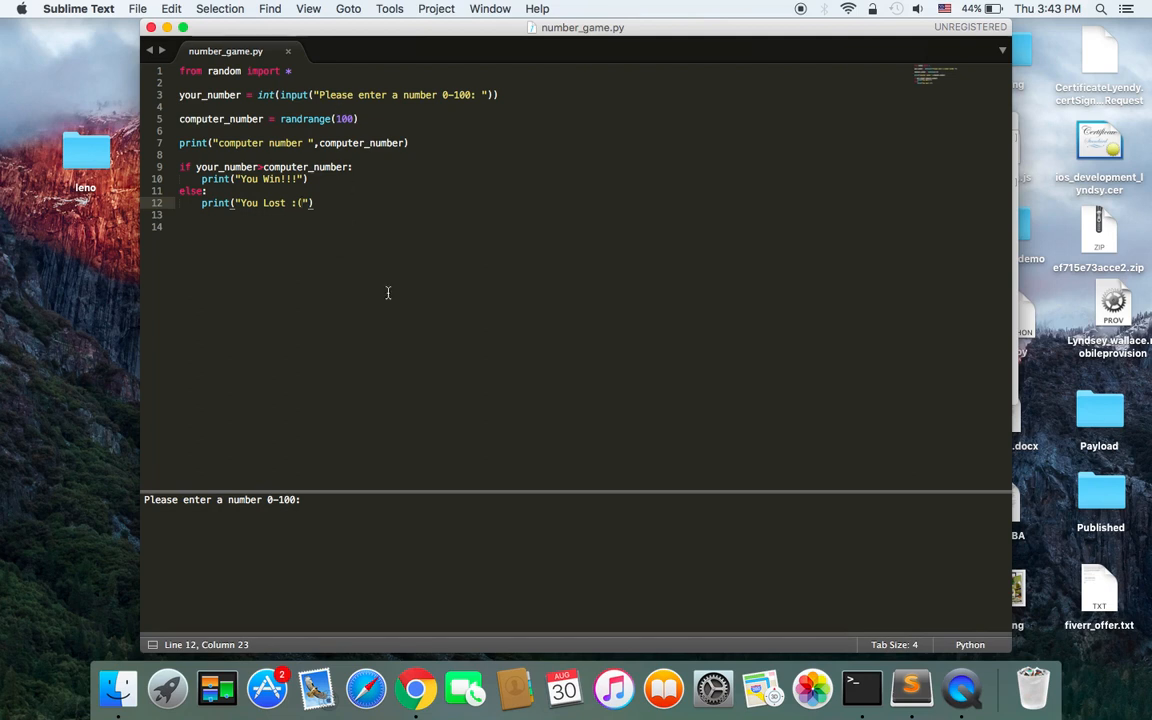
pyautogui.moveTo(416, 358)
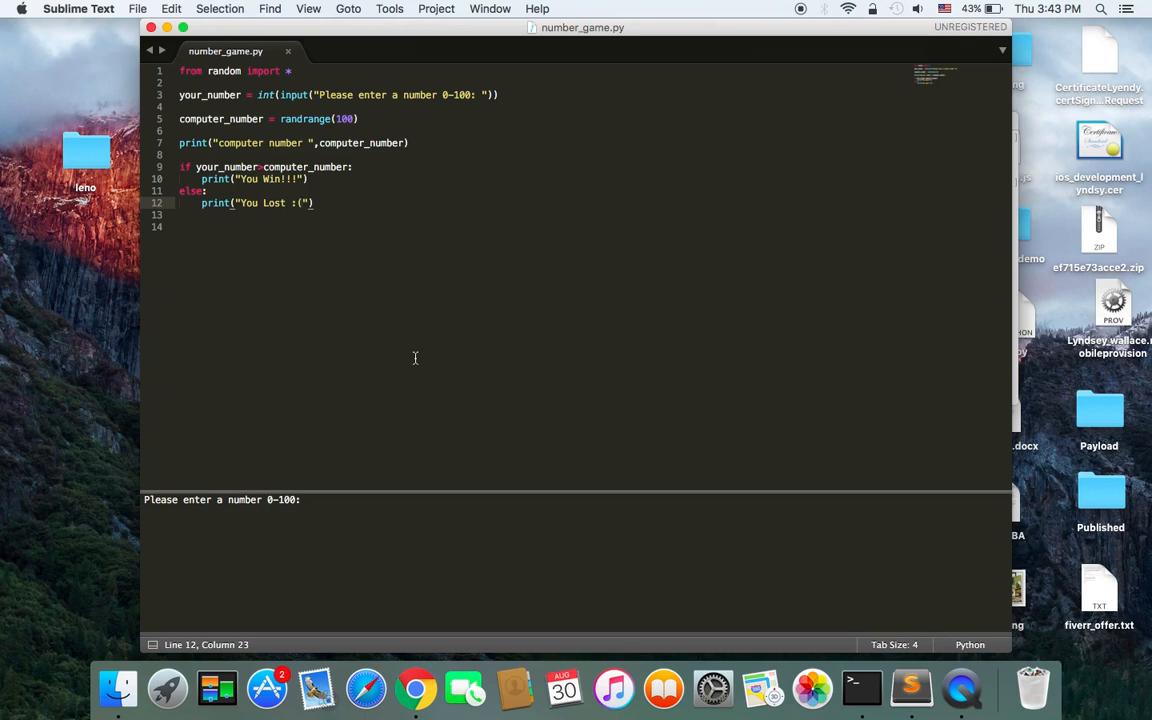
pyautogui.moveTo(400, 206)
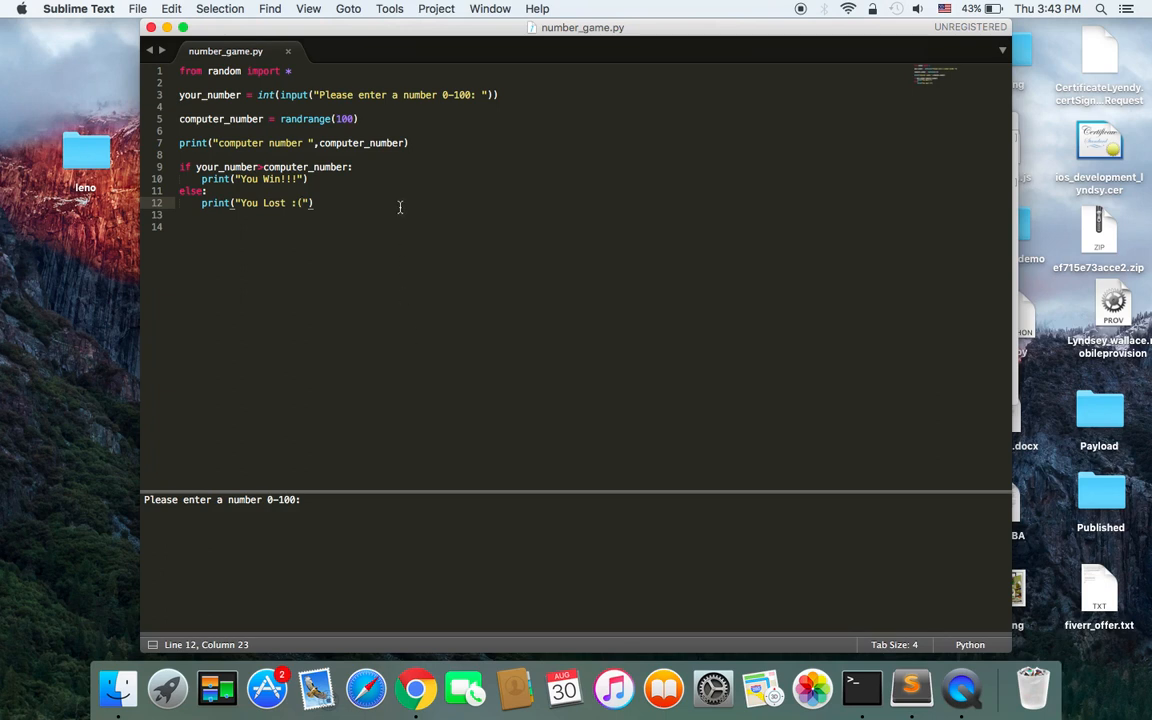
pyautogui.moveTo(360, 336)
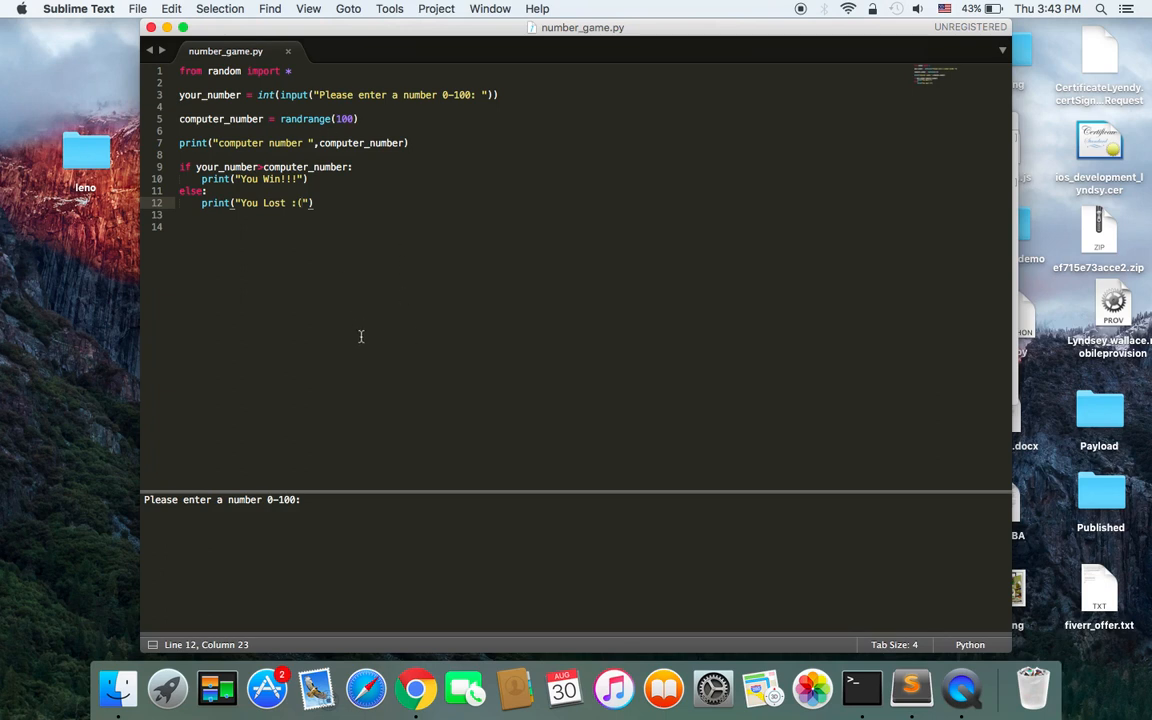